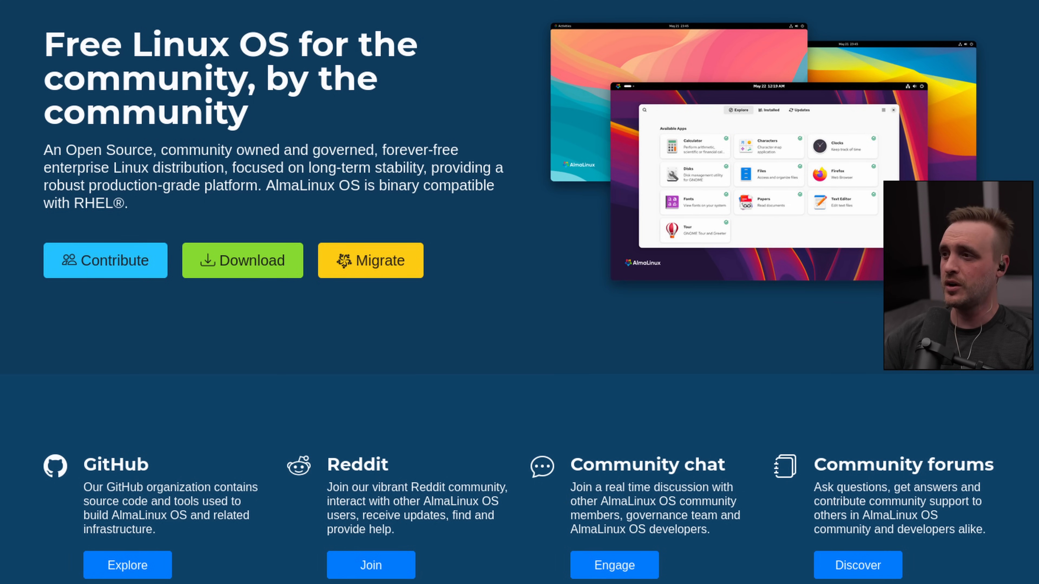
# Scroll the homepage past community and About to the Get AlmaLinux OS ISO, cloud, container and Live Media options
pyautogui.scroll(-3)
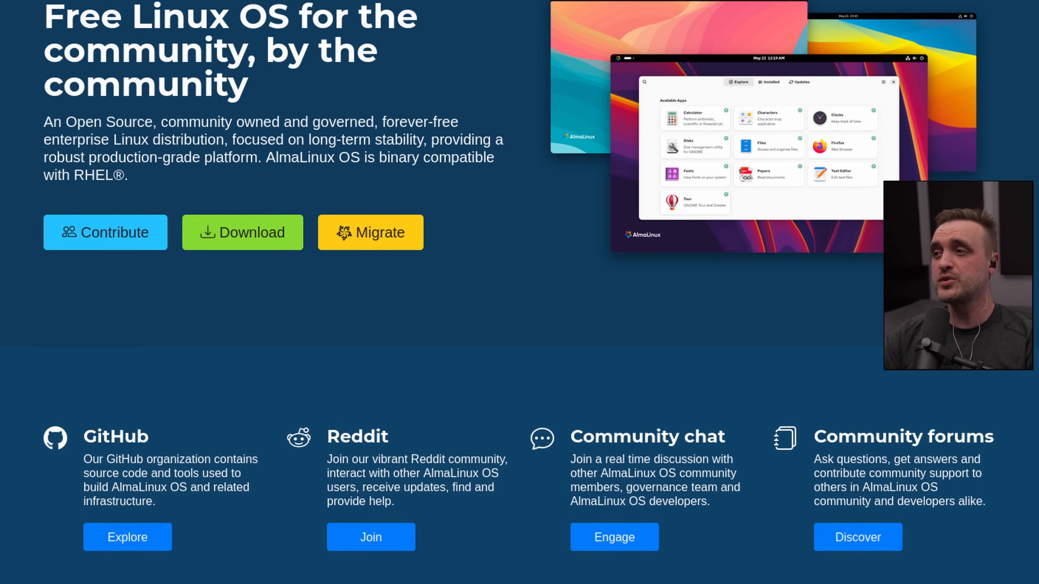
pyautogui.scroll(-3)
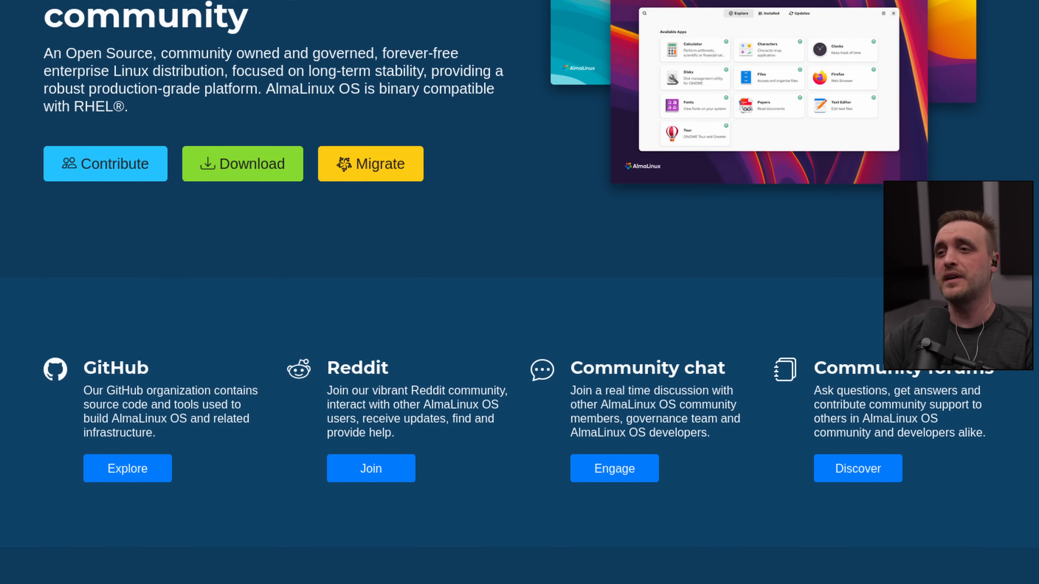
pyautogui.scroll(-3)
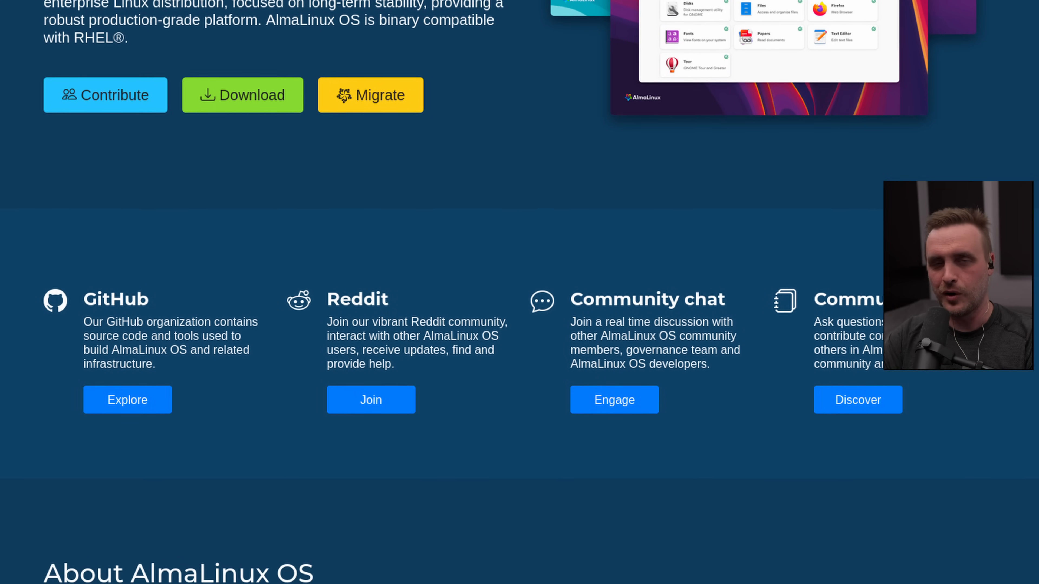
pyautogui.scroll(-3)
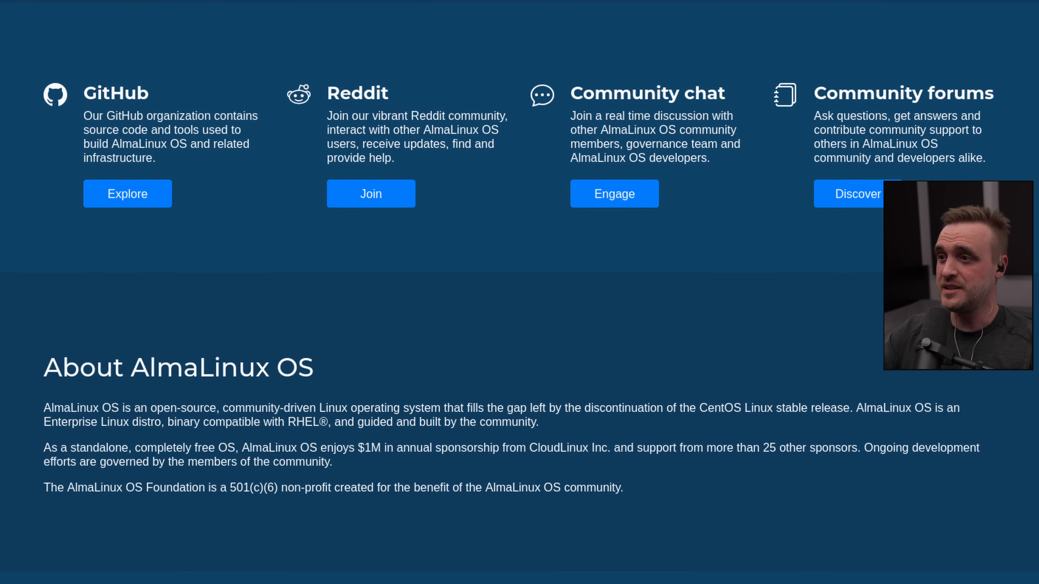
pyautogui.scroll(-3)
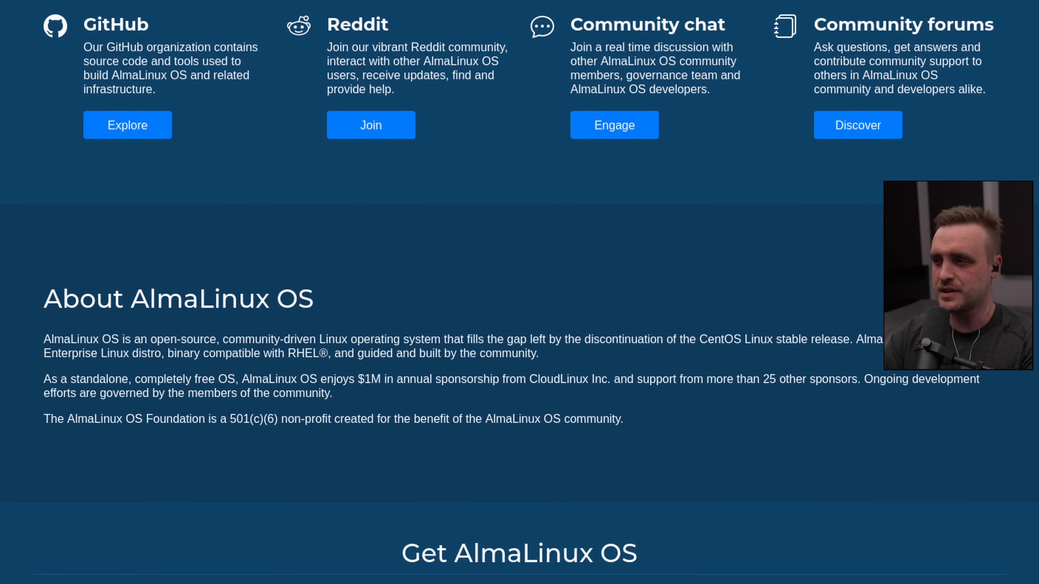
pyautogui.scroll(-3)
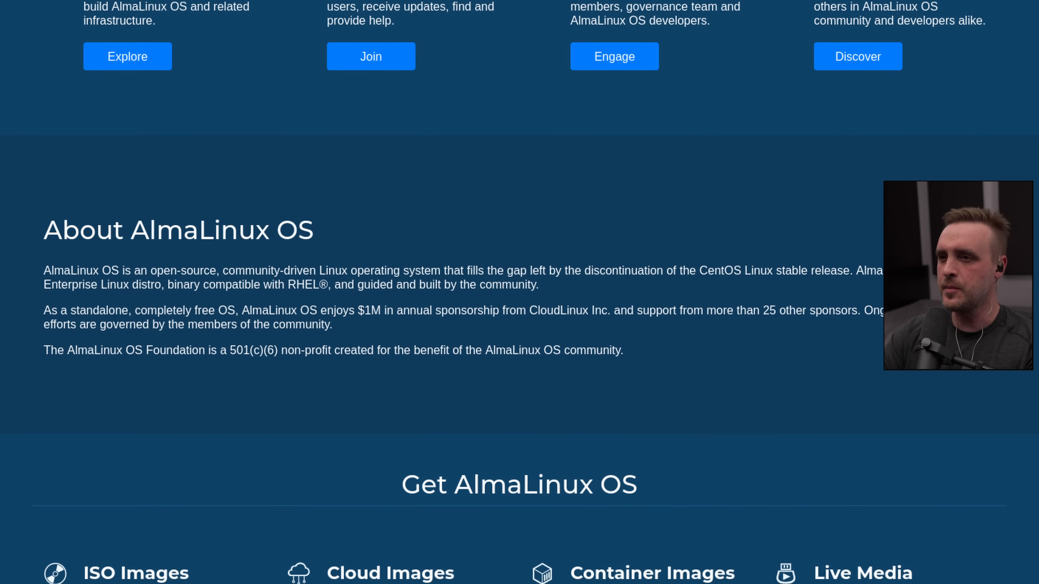
pyautogui.scroll(-3)
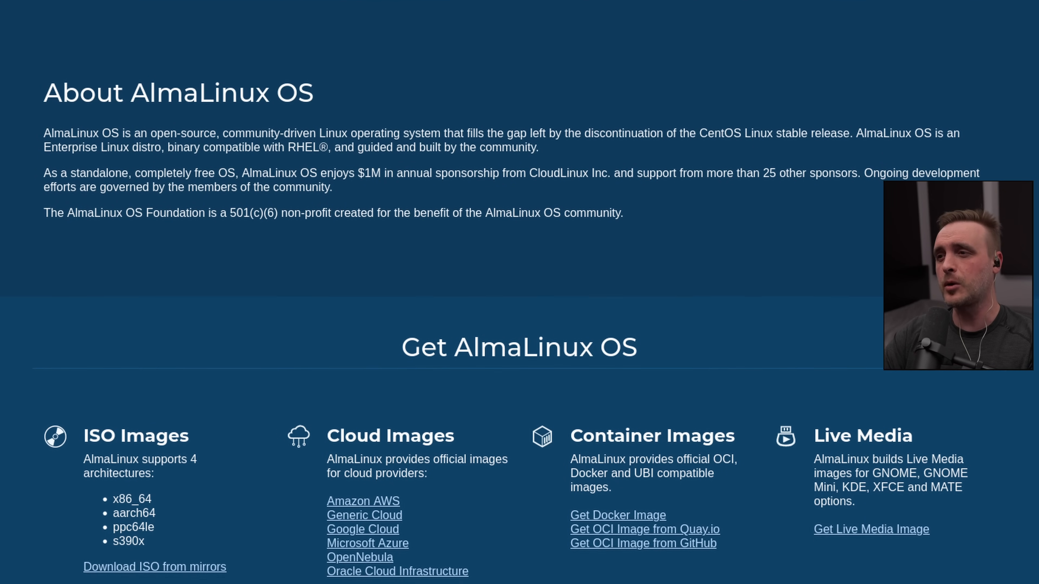
pyautogui.scroll(-3)
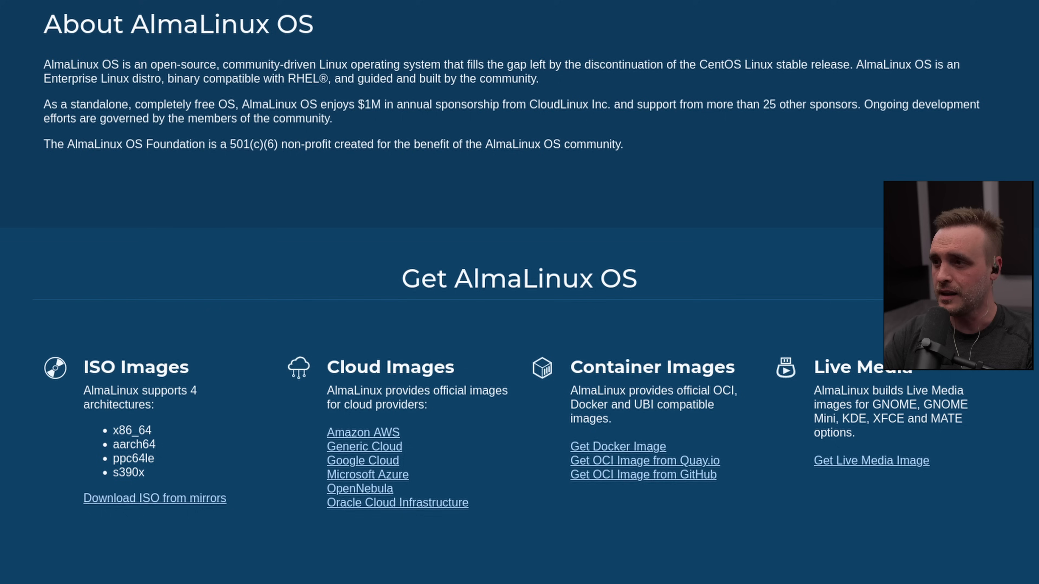
pyautogui.scroll(-3)
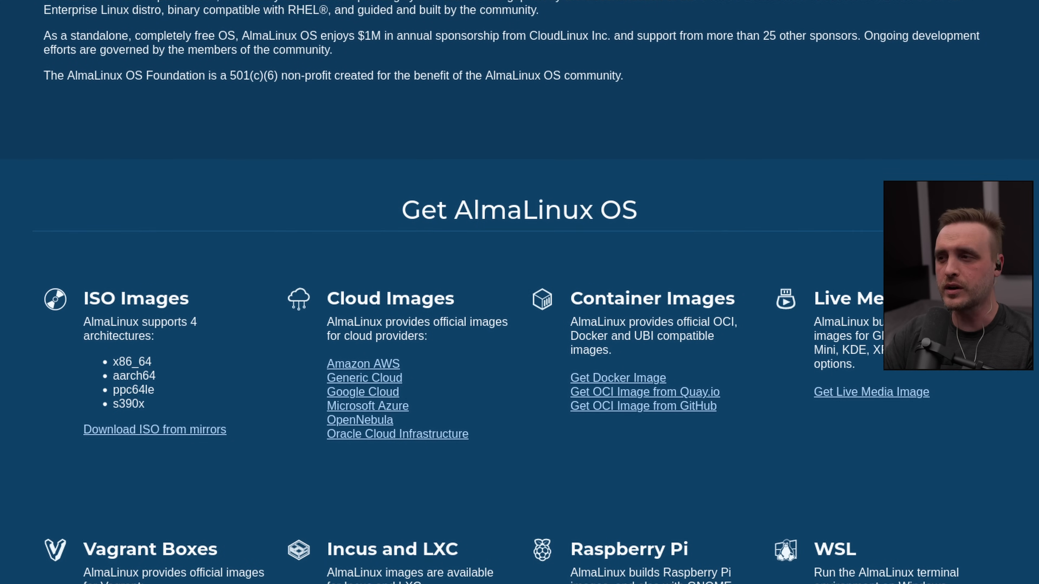
pyautogui.scroll(-3)
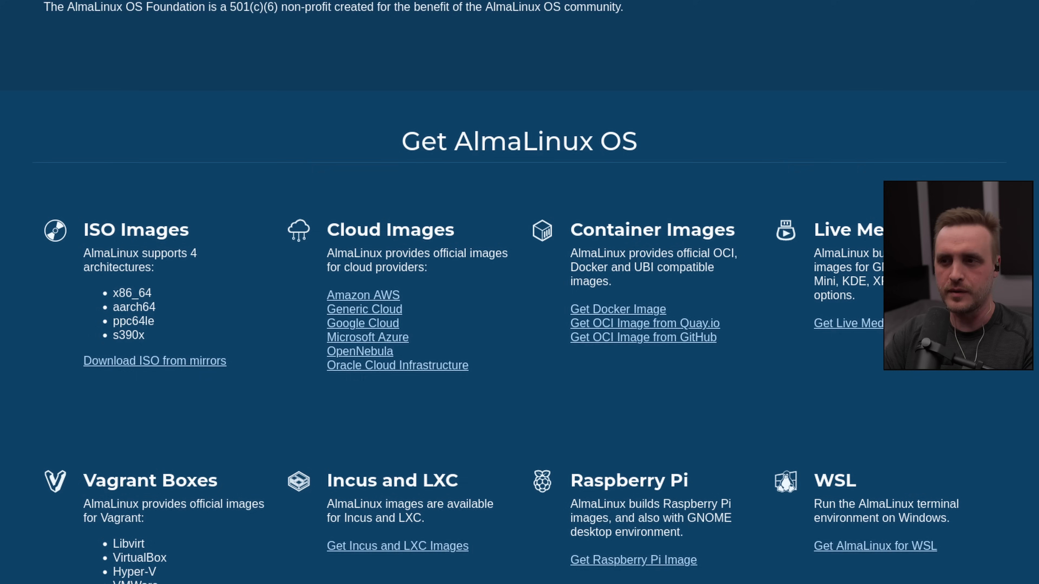
pyautogui.scroll(-3)
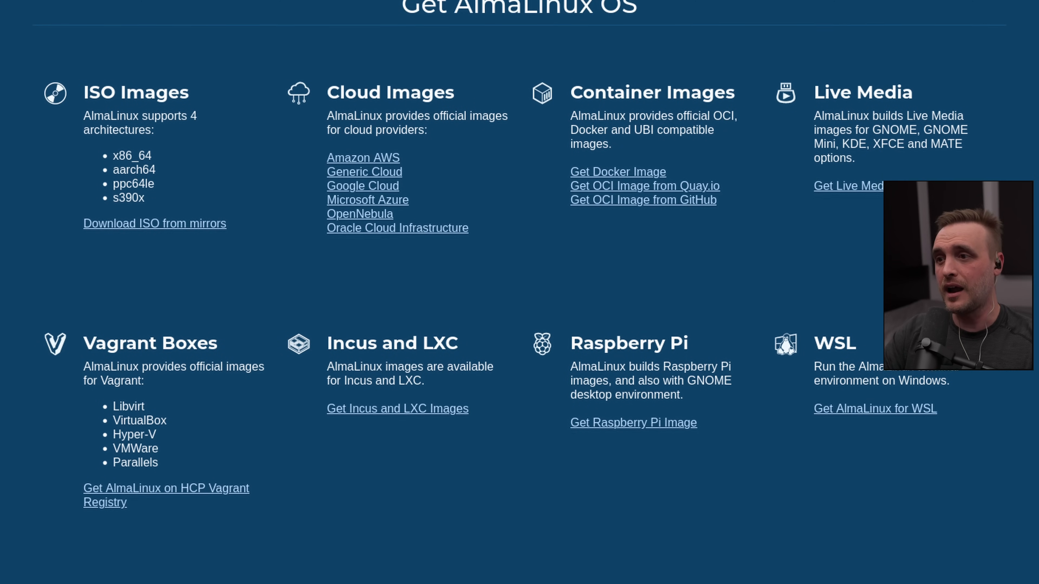
pyautogui.scroll(-3)
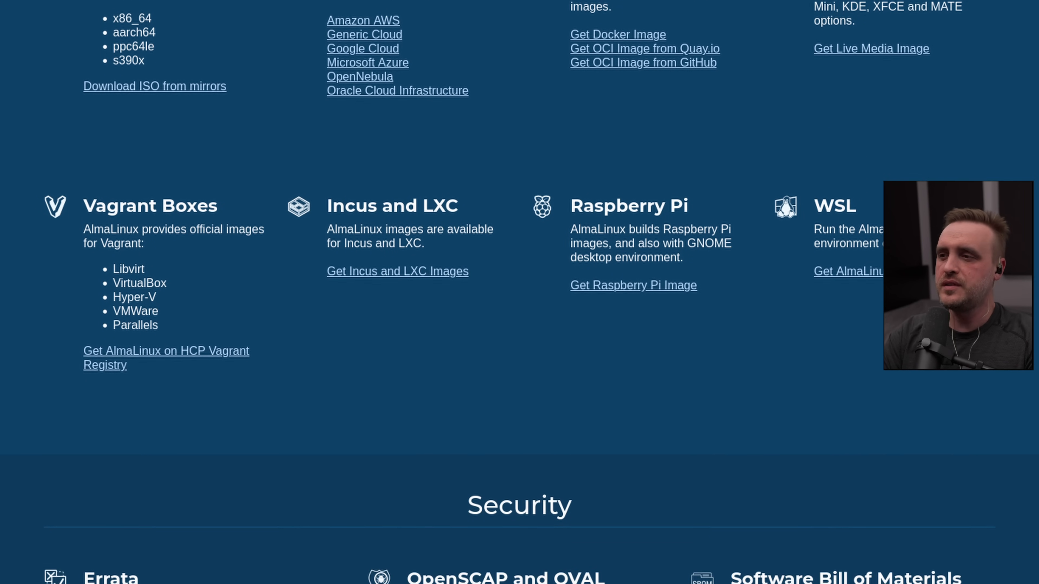
# Scroll past the feature highlights to the Commercial Support section with Cybertrust and TuxCare sponsors
pyautogui.scroll(-3)
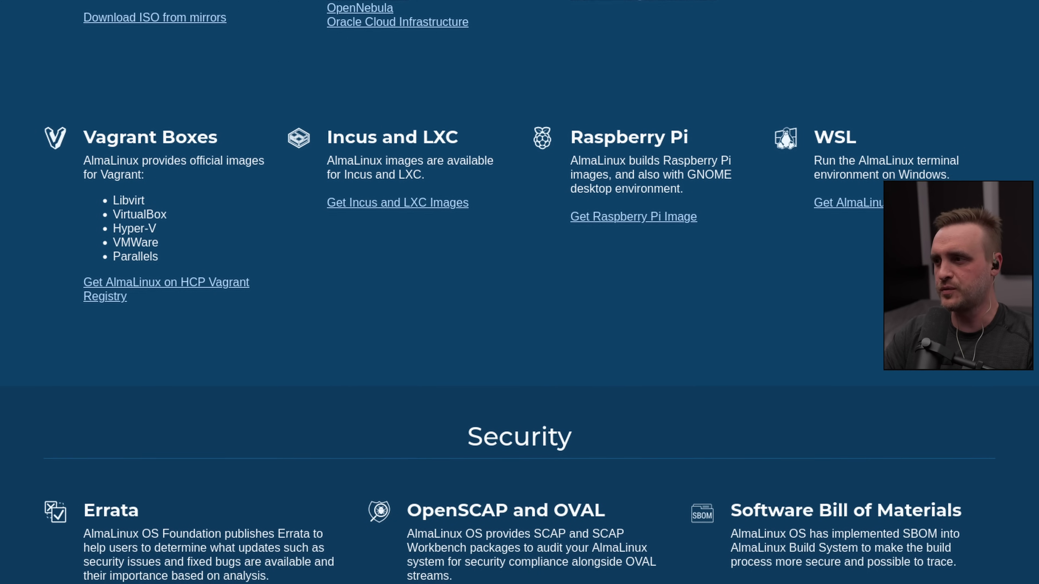
pyautogui.scroll(-3)
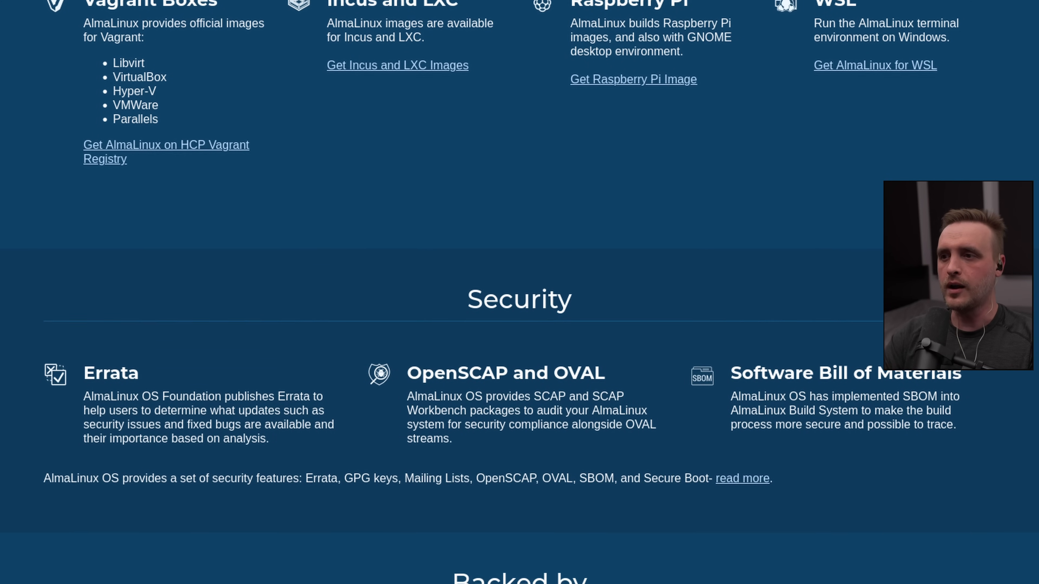
pyautogui.scroll(-3)
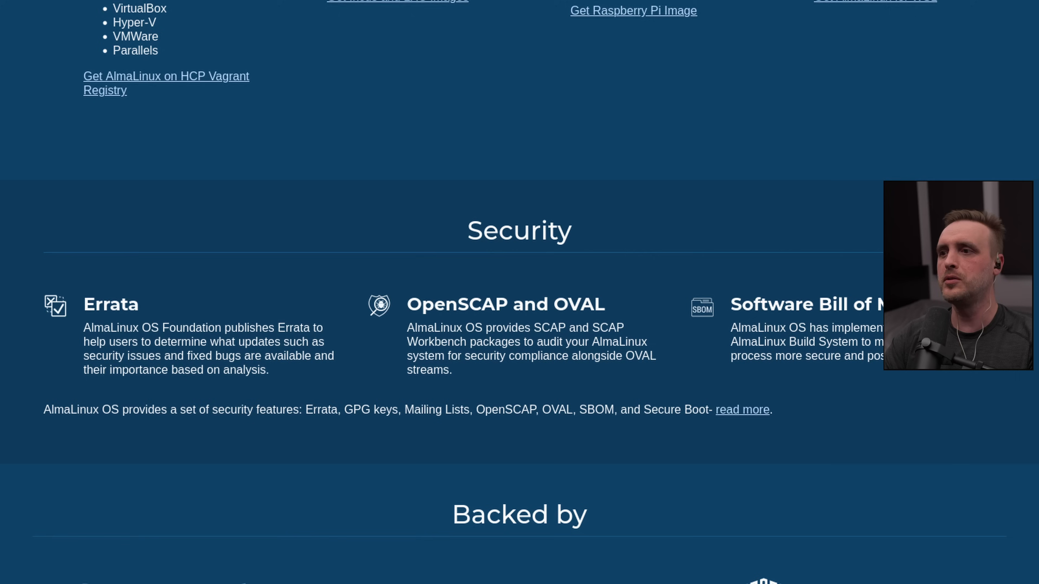
pyautogui.scroll(-3)
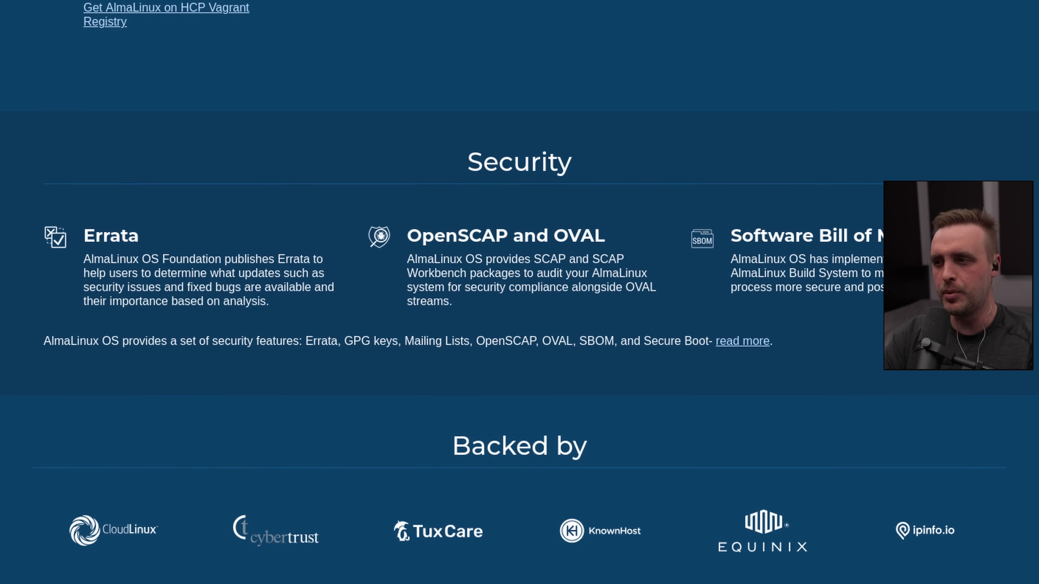
pyautogui.scroll(-3)
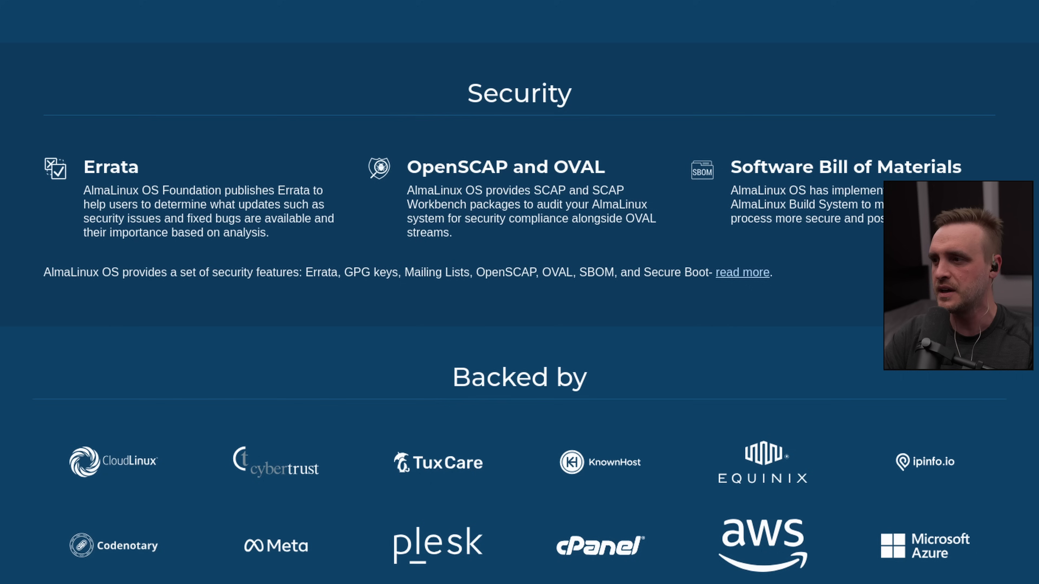
pyautogui.scroll(-3)
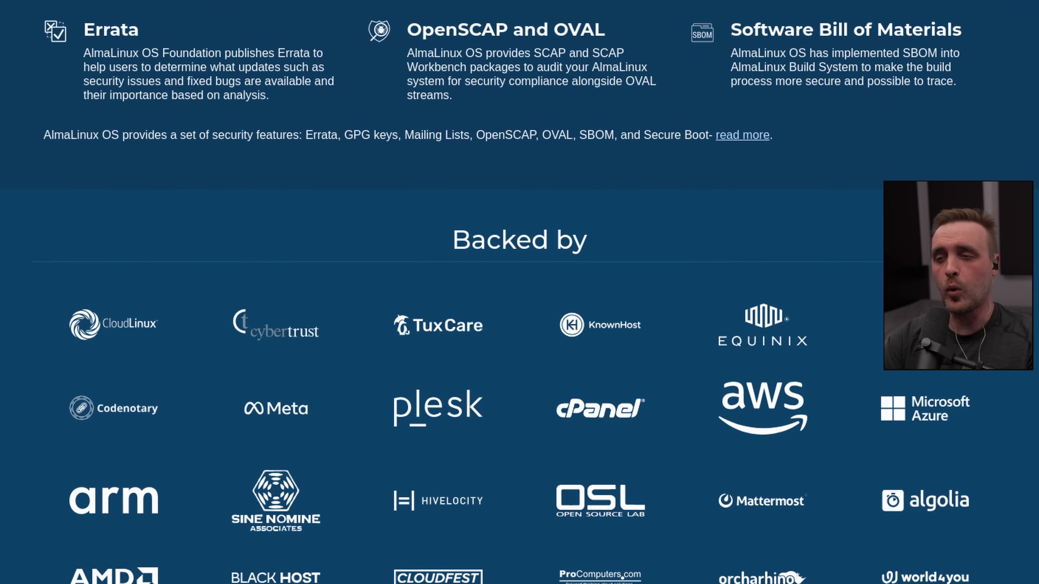
pyautogui.scroll(-3)
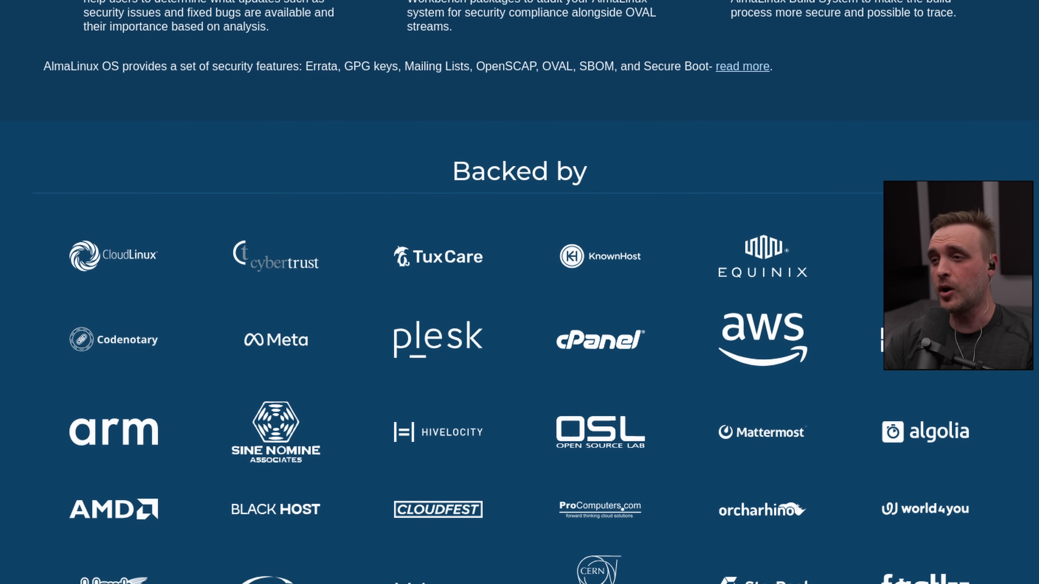
pyautogui.scroll(-3)
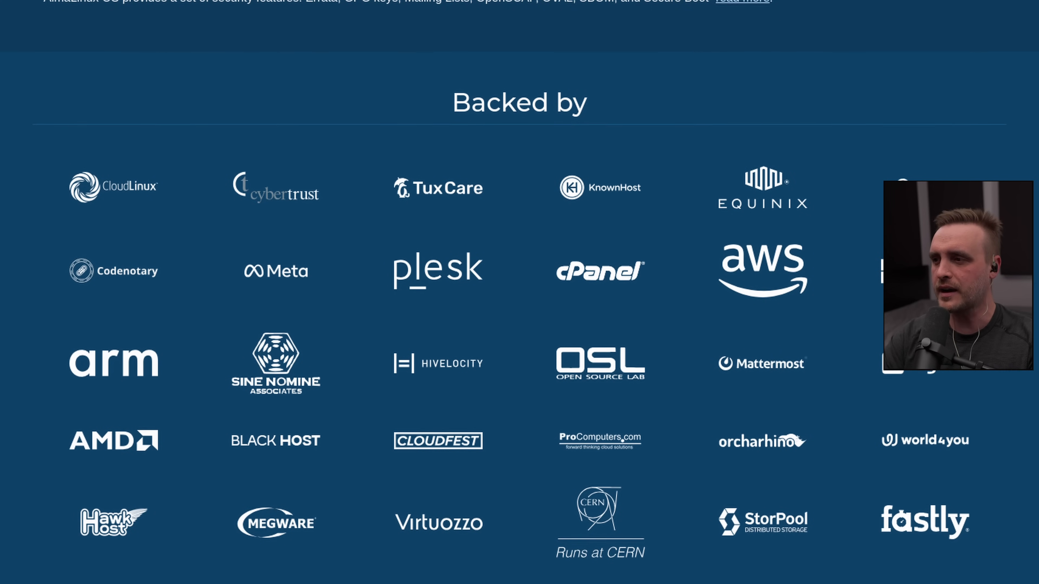
pyautogui.scroll(-3)
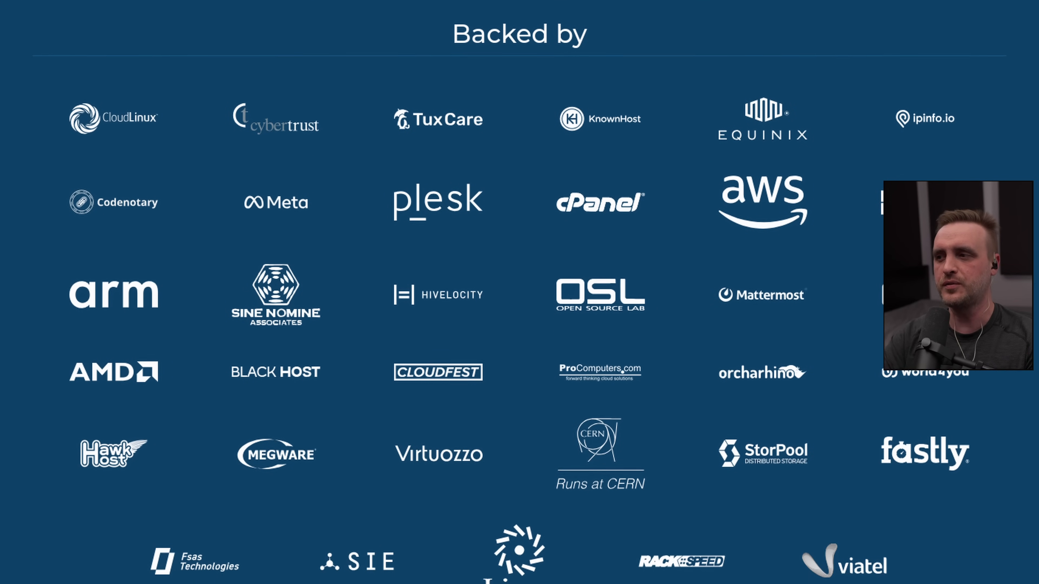
pyautogui.scroll(-3)
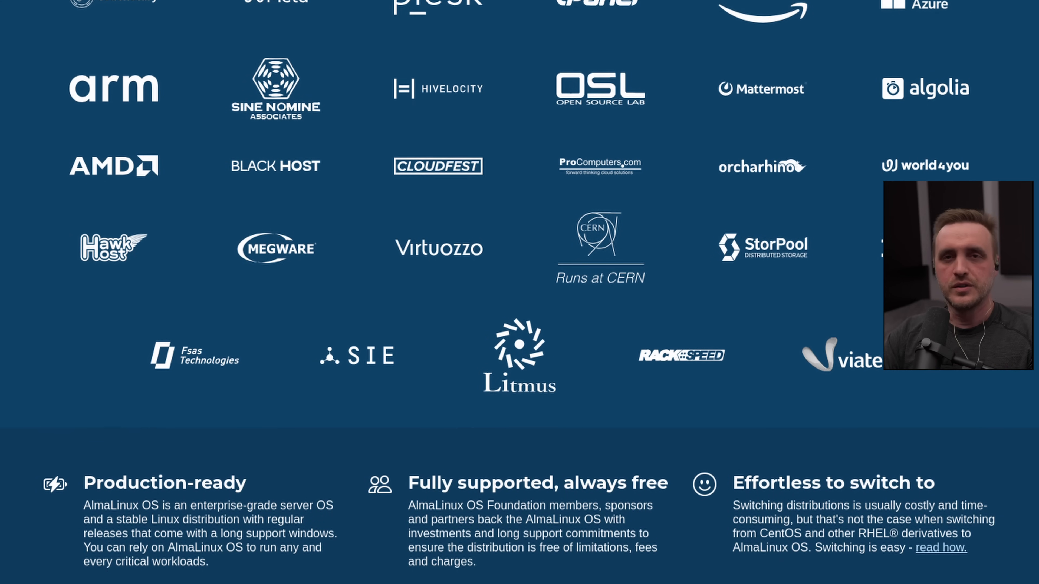
pyautogui.scroll(-3)
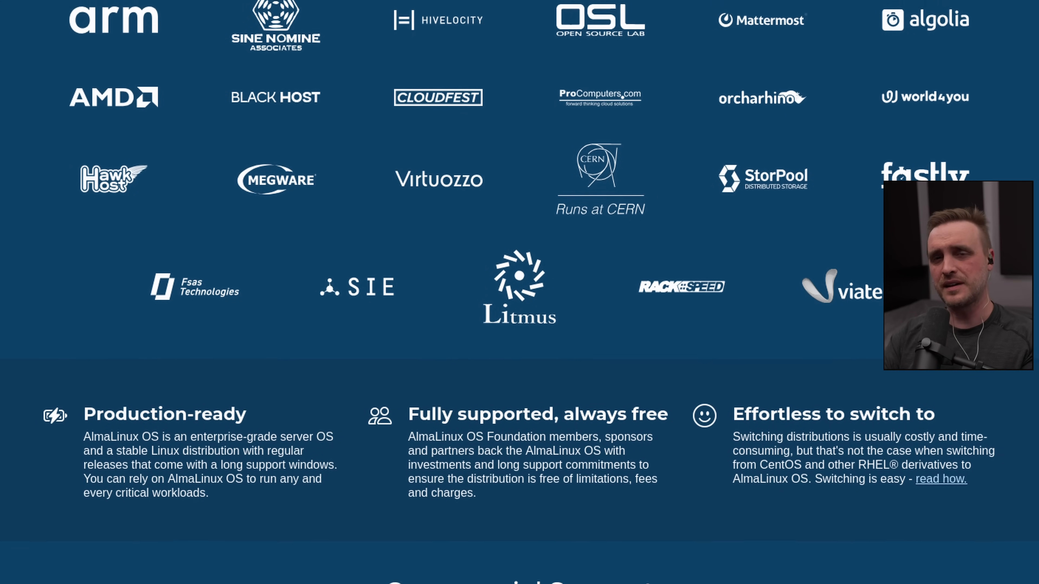
pyautogui.scroll(-3)
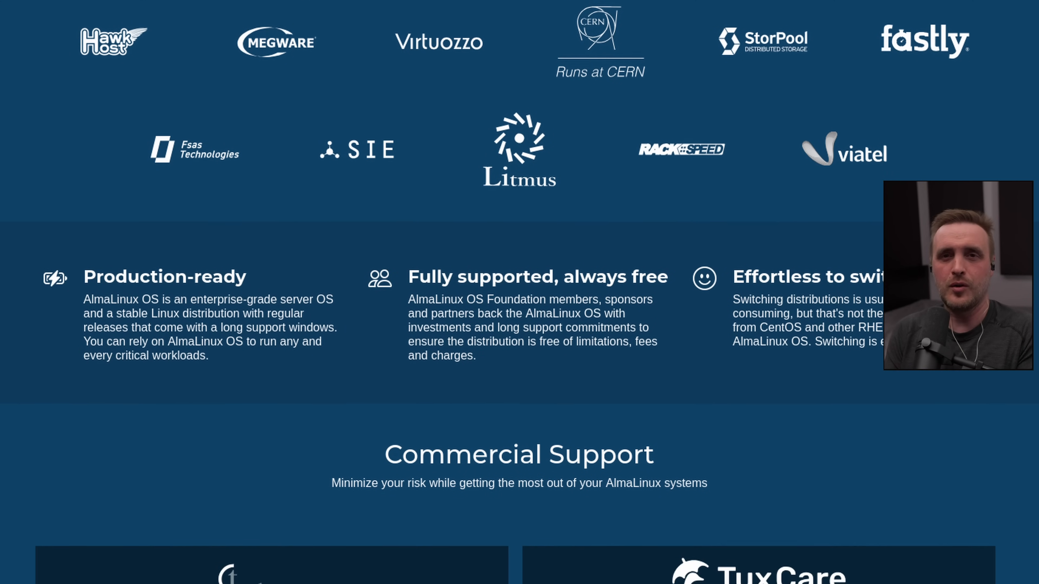
pyautogui.scroll(-3)
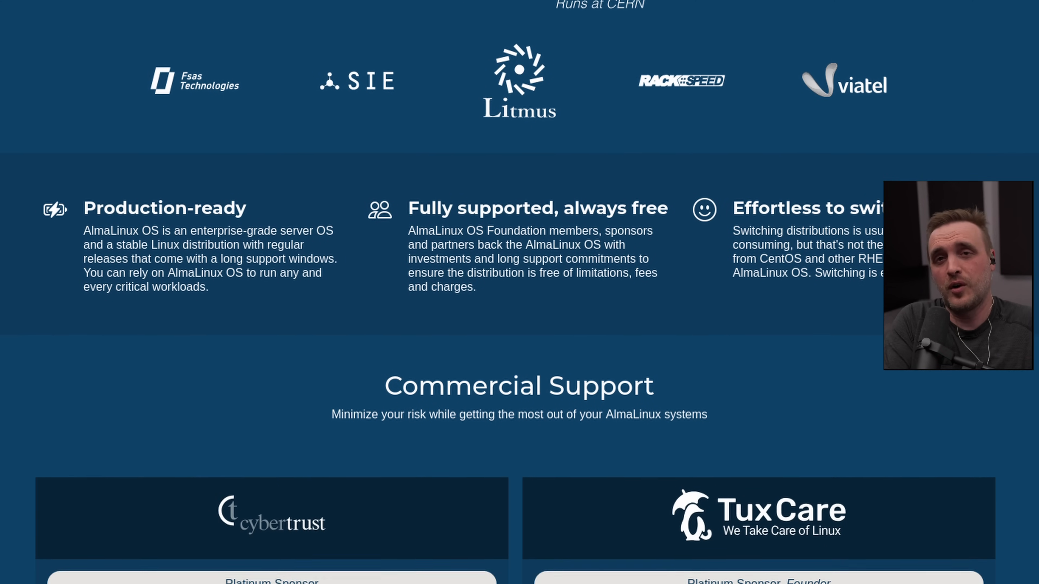
pyautogui.scroll(-3)
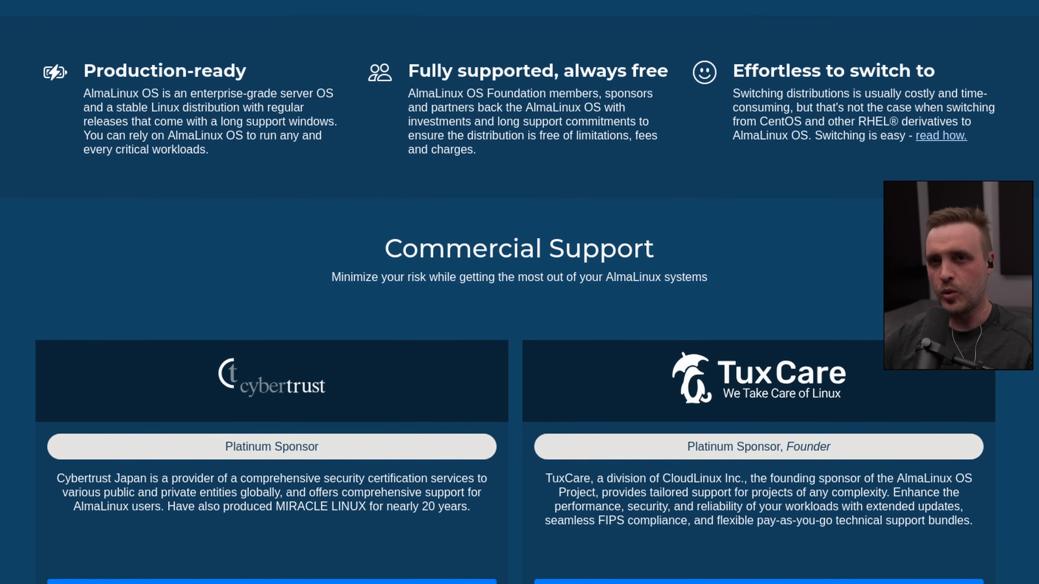
pyautogui.scroll(-3)
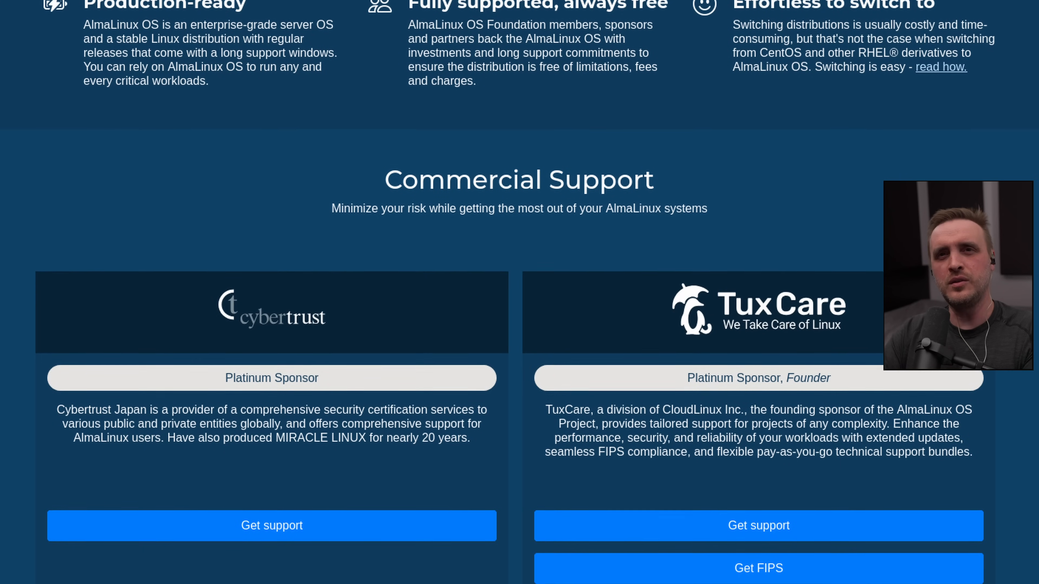
pyautogui.scroll(-3)
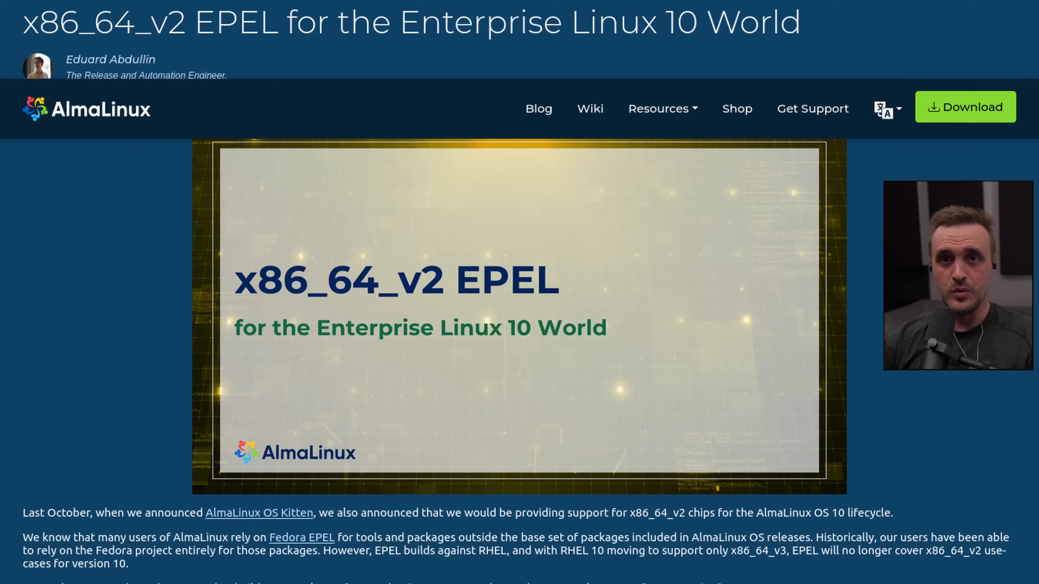
# Read down the x86_64_v2 EPEL for Enterprise Linux 10 blog post to its How To Use section
pyautogui.scroll(-3)
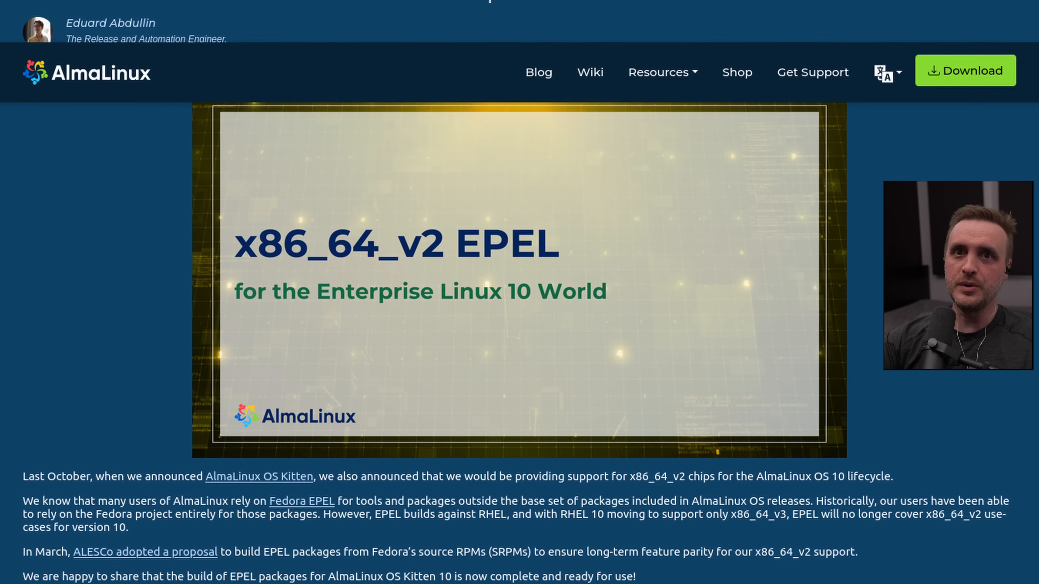
pyautogui.scroll(-3)
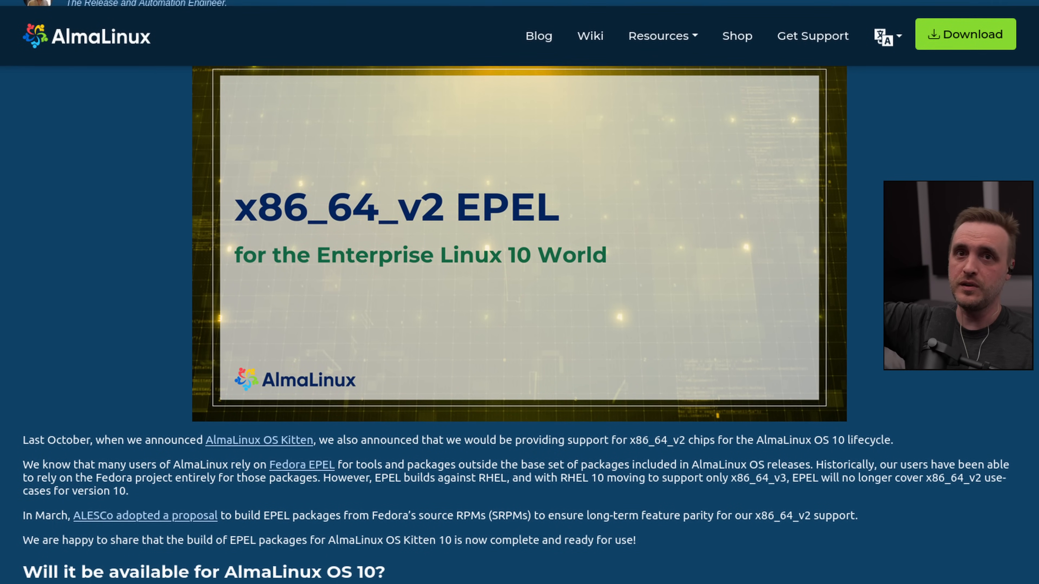
pyautogui.scroll(-3)
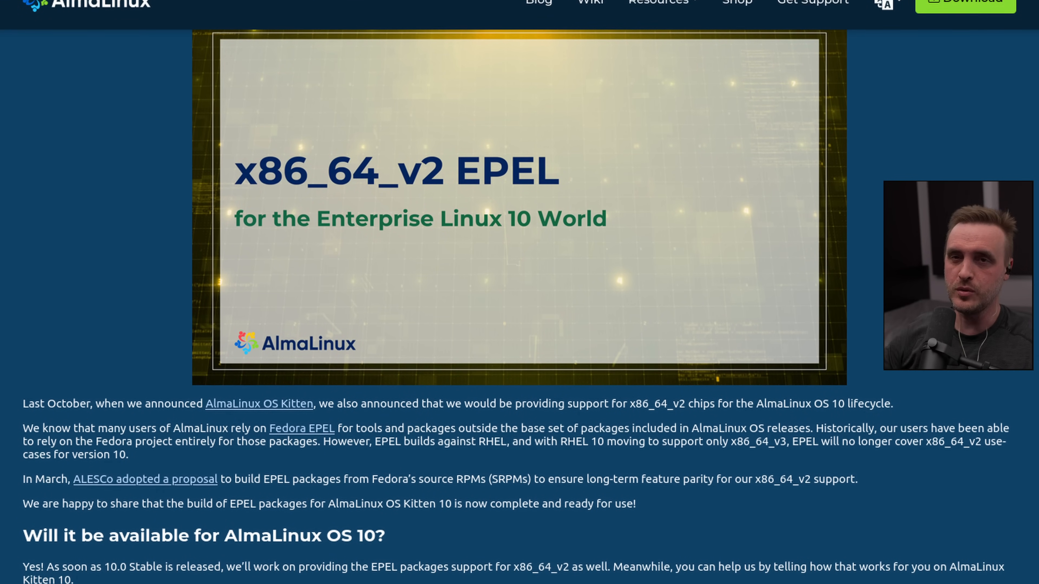
pyautogui.scroll(-3)
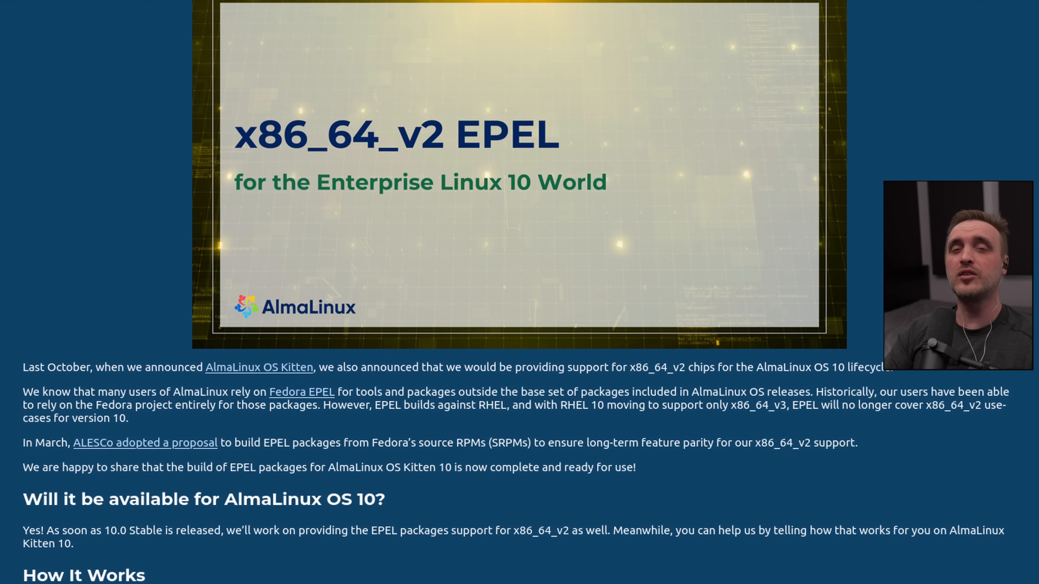
pyautogui.scroll(-3)
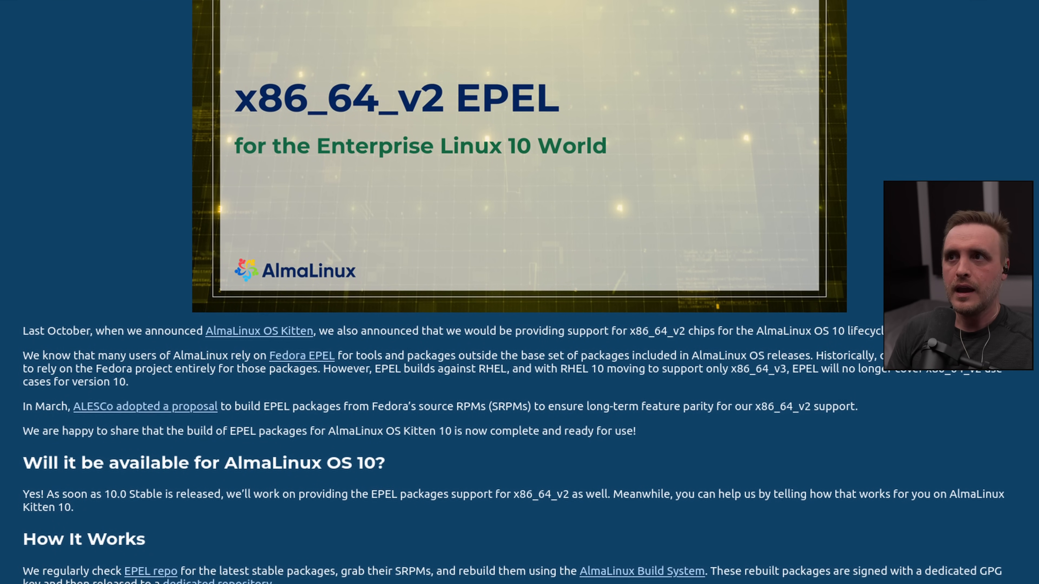
pyautogui.scroll(-3)
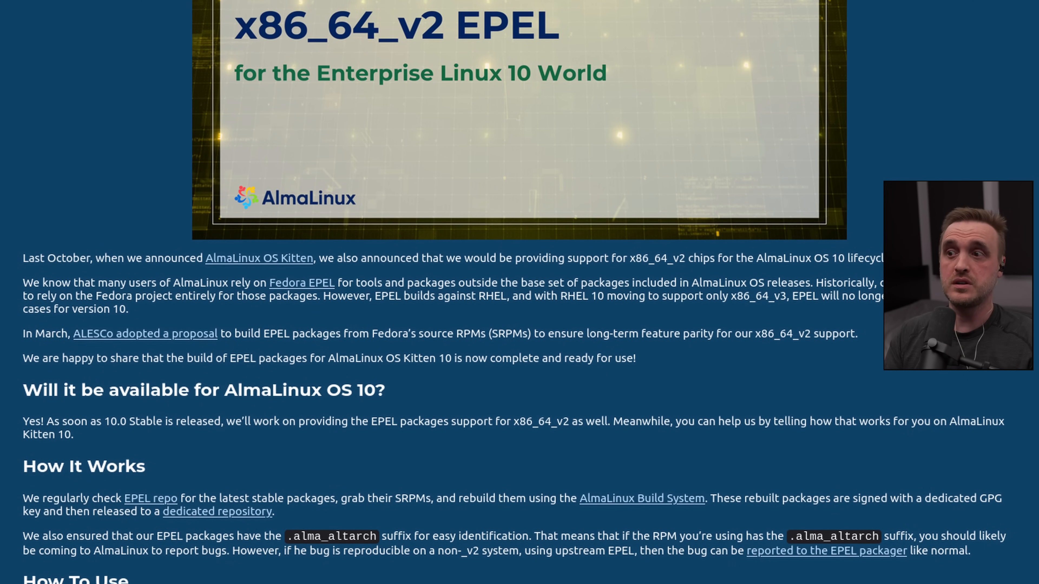
pyautogui.scroll(-3)
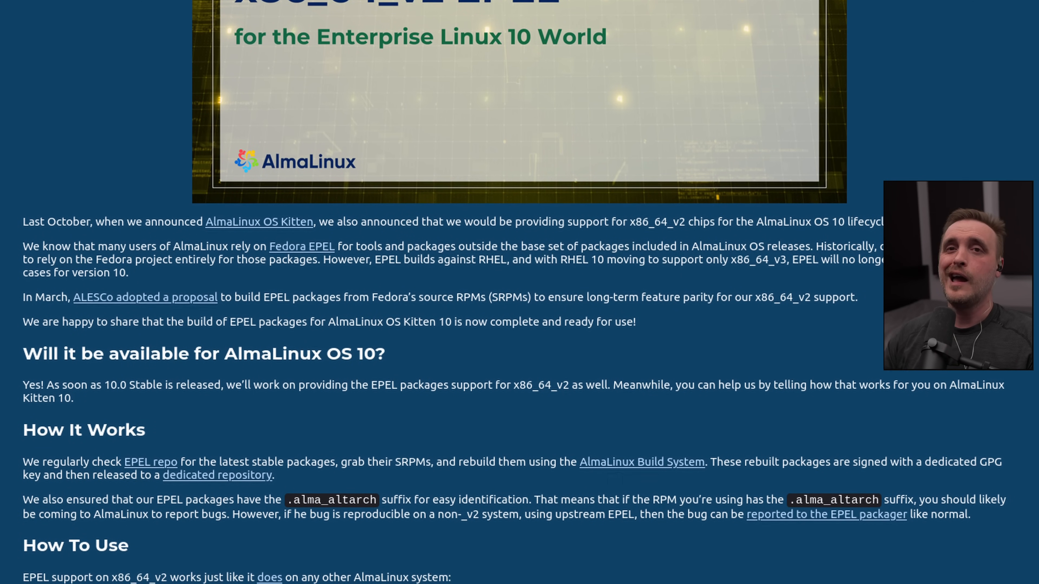
pyautogui.scroll(-3)
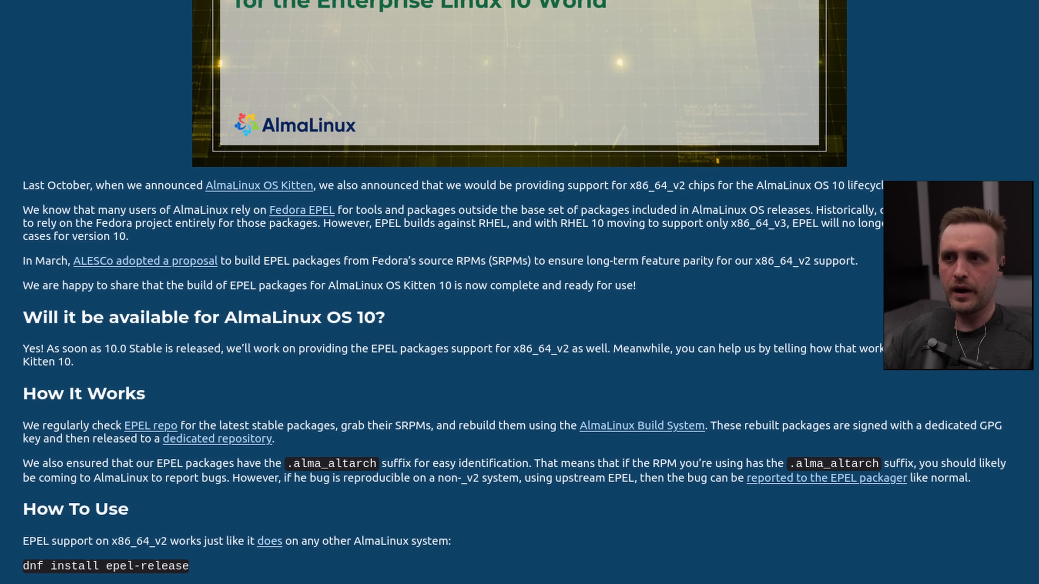
pyautogui.scroll(-3)
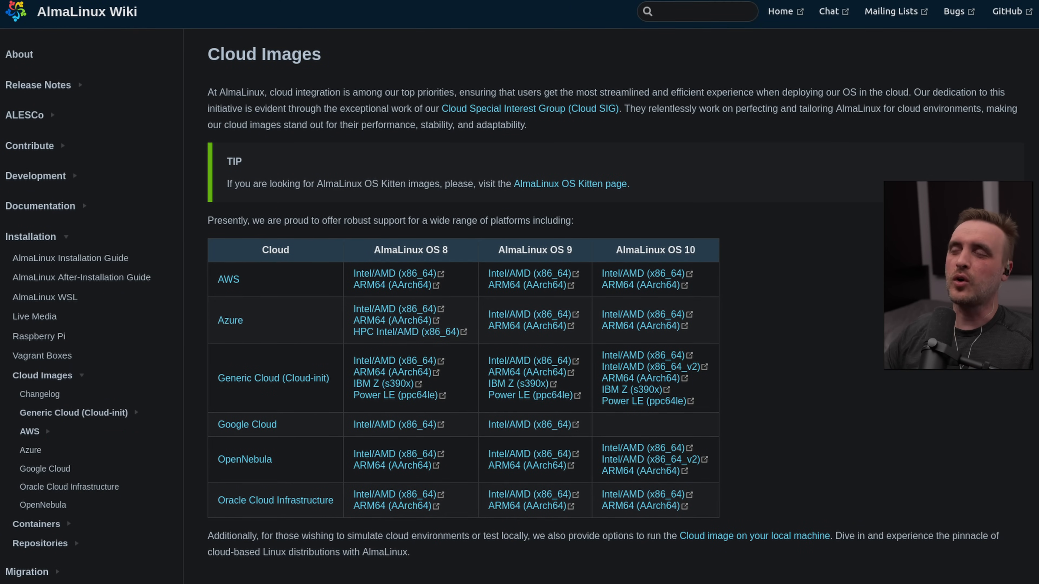
# Scroll the Cloud Images page through the AlmaLinux OS 8, 9 and 10 platform support table to the Changelog
pyautogui.scroll(-3)
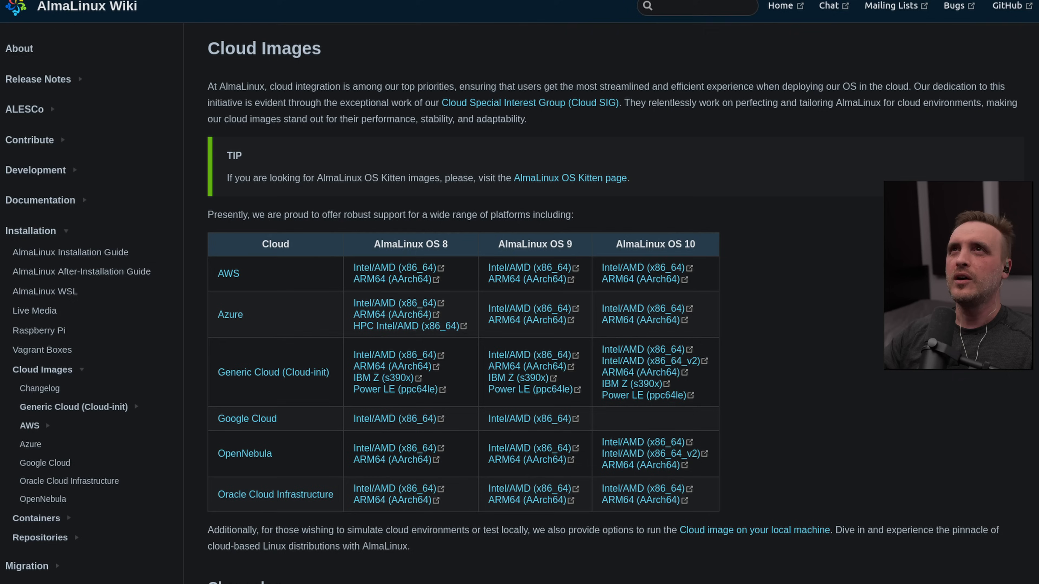
pyautogui.scroll(-3)
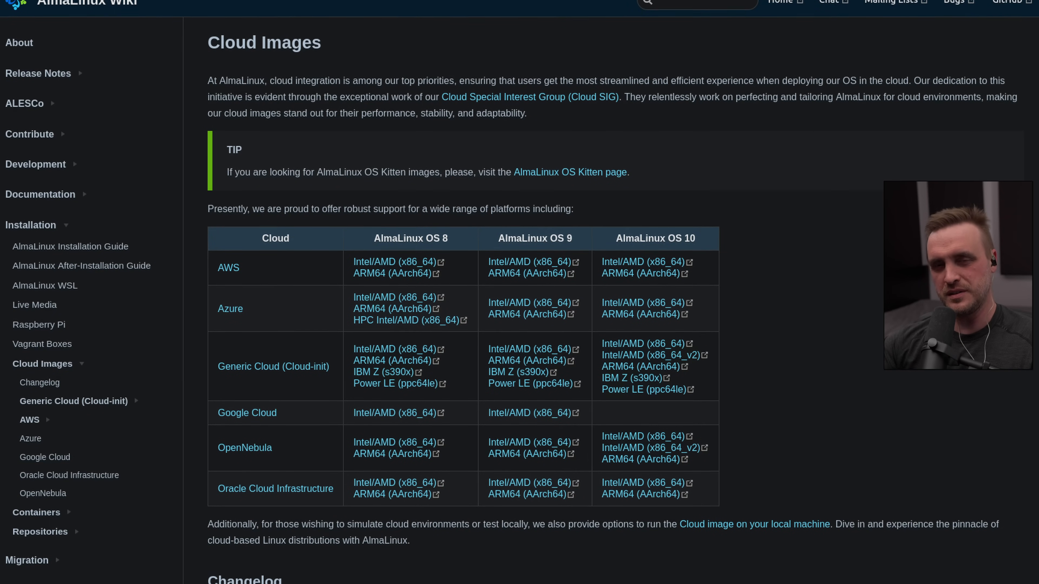
pyautogui.scroll(-3)
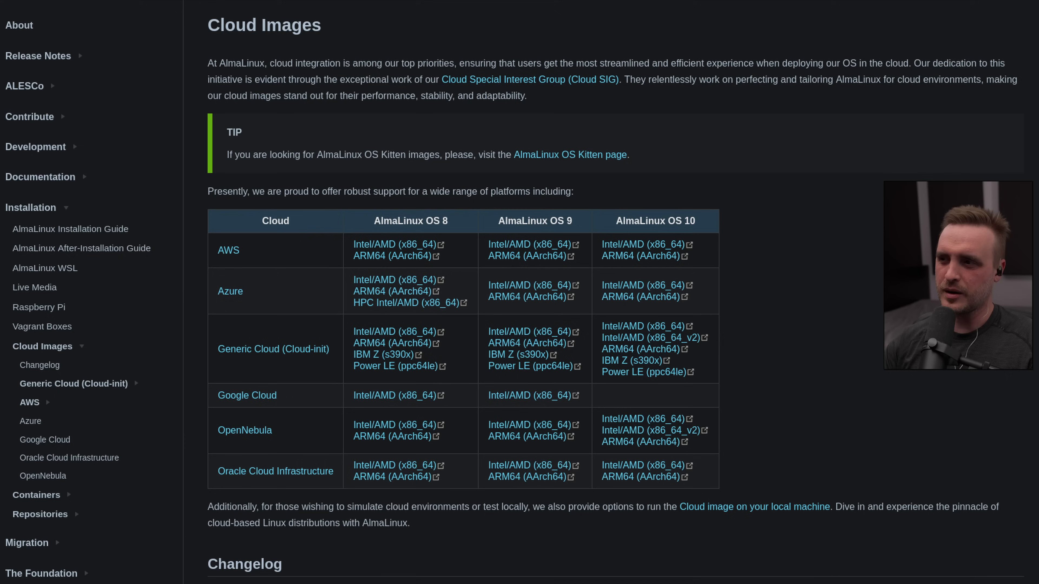
pyautogui.scroll(-3)
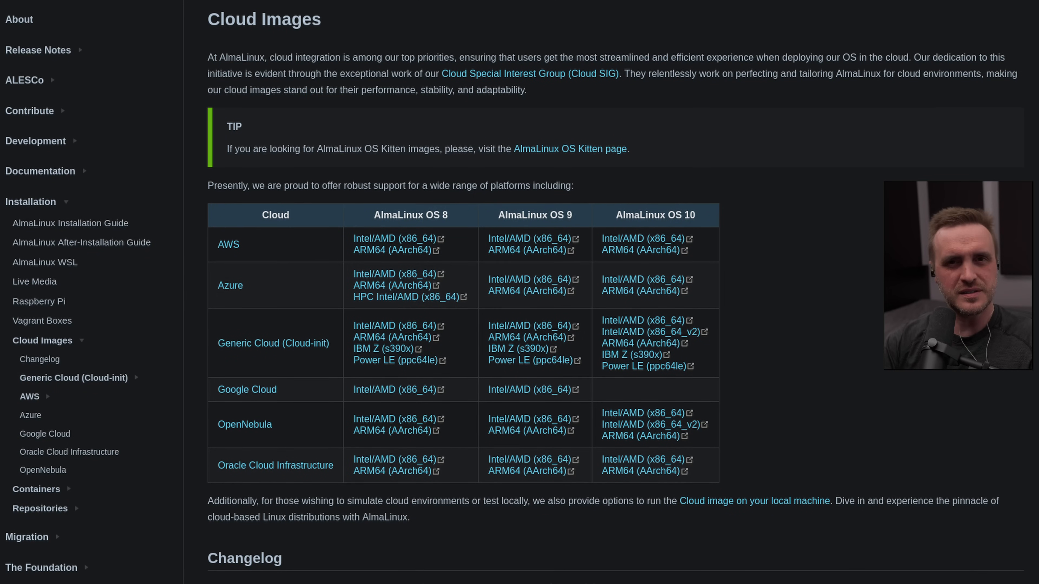
pyautogui.scroll(-3)
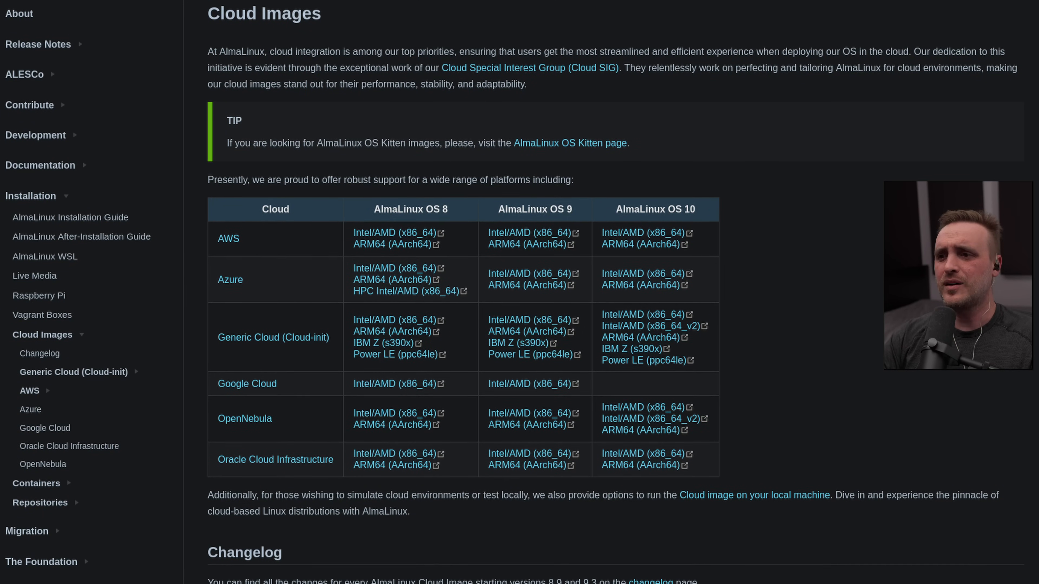
pyautogui.scroll(-3)
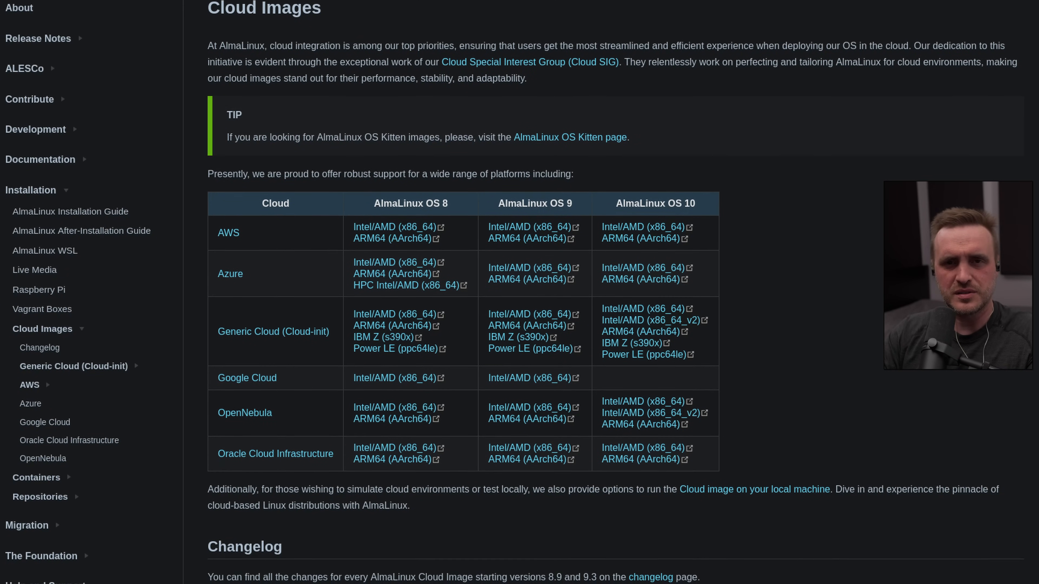
pyautogui.scroll(-3)
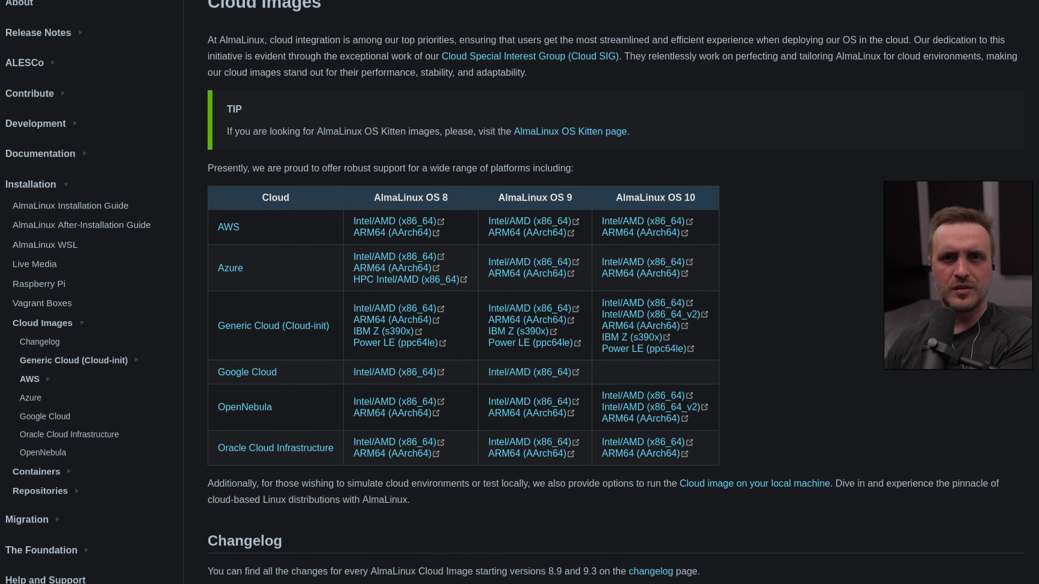
pyautogui.scroll(-3)
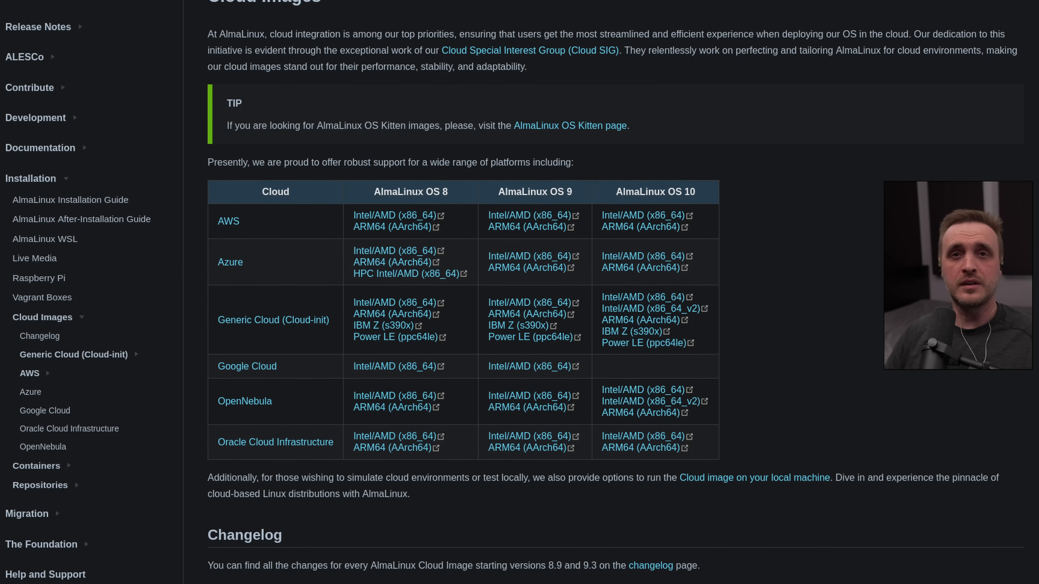
pyautogui.scroll(-3)
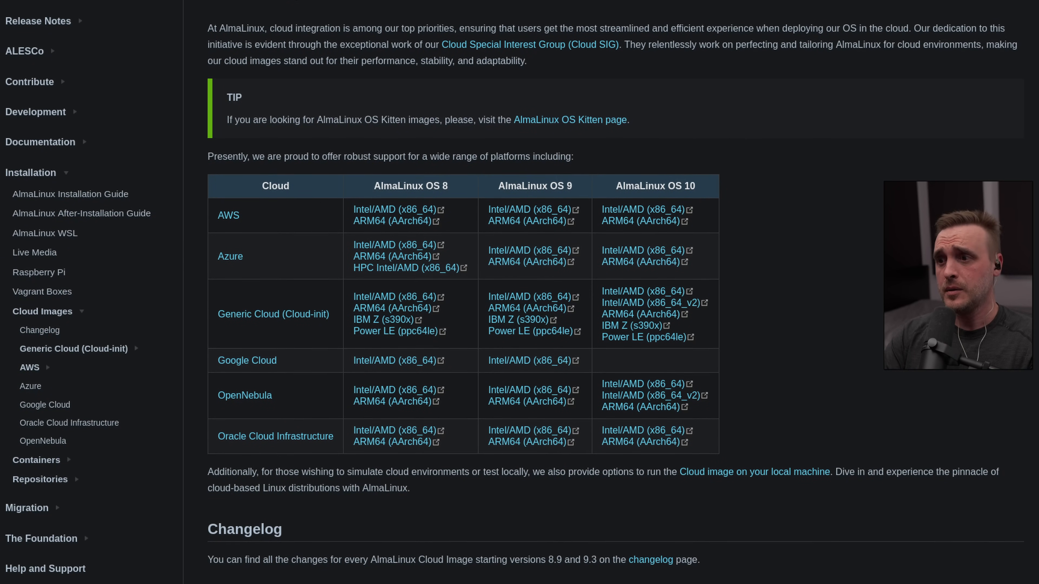
pyautogui.scroll(-3)
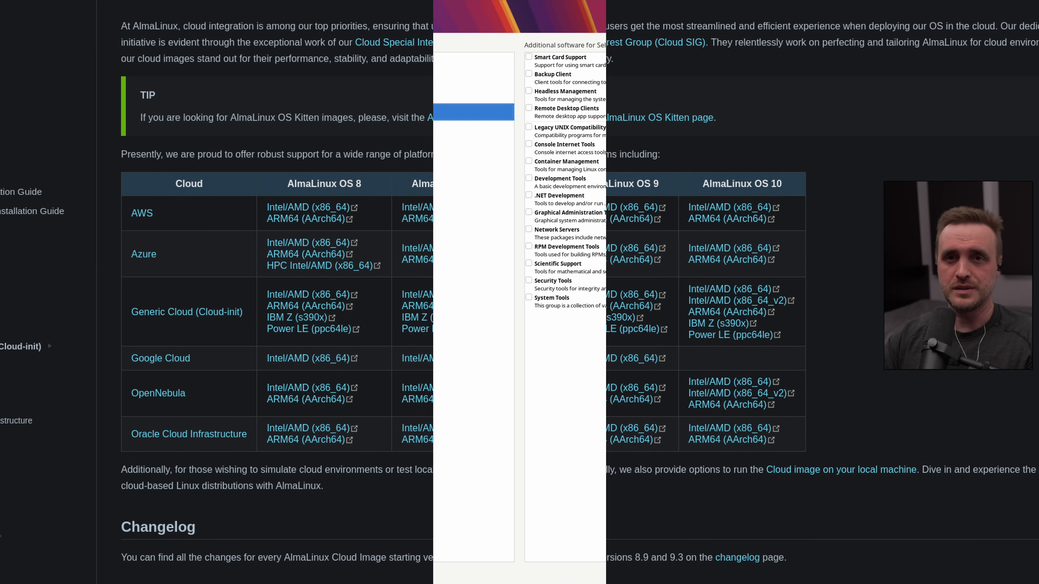
# From the installation summary, go into Installation Destination to see the local disk list
pyautogui.click(36, 108)
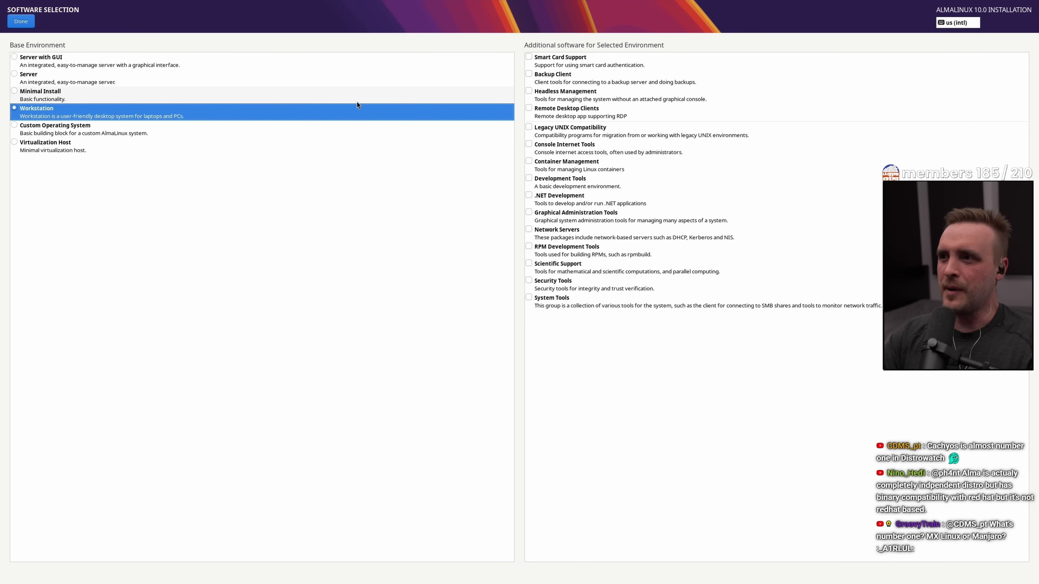
pyautogui.click(20, 21)
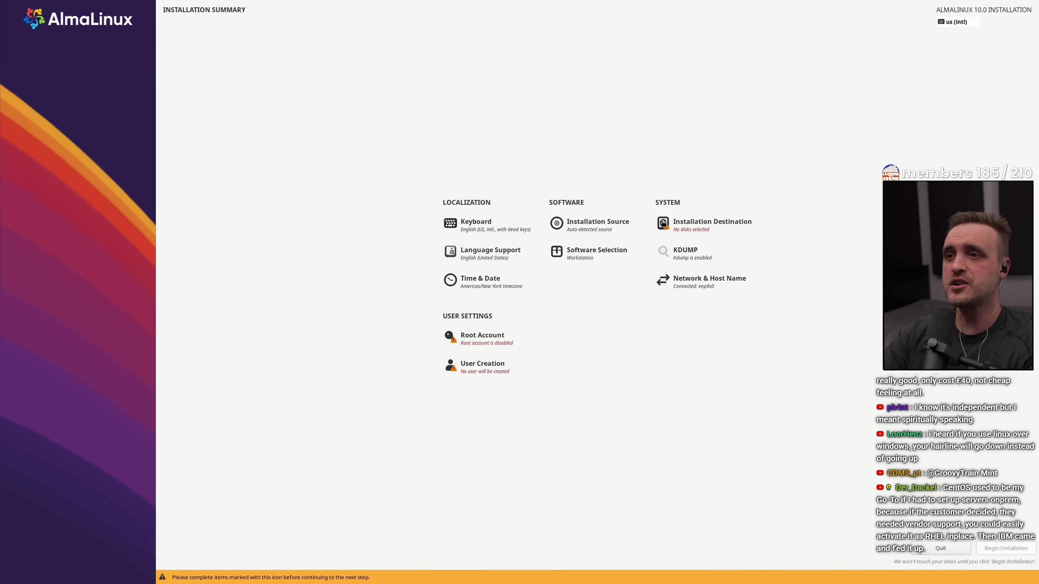
pyautogui.click(712, 222)
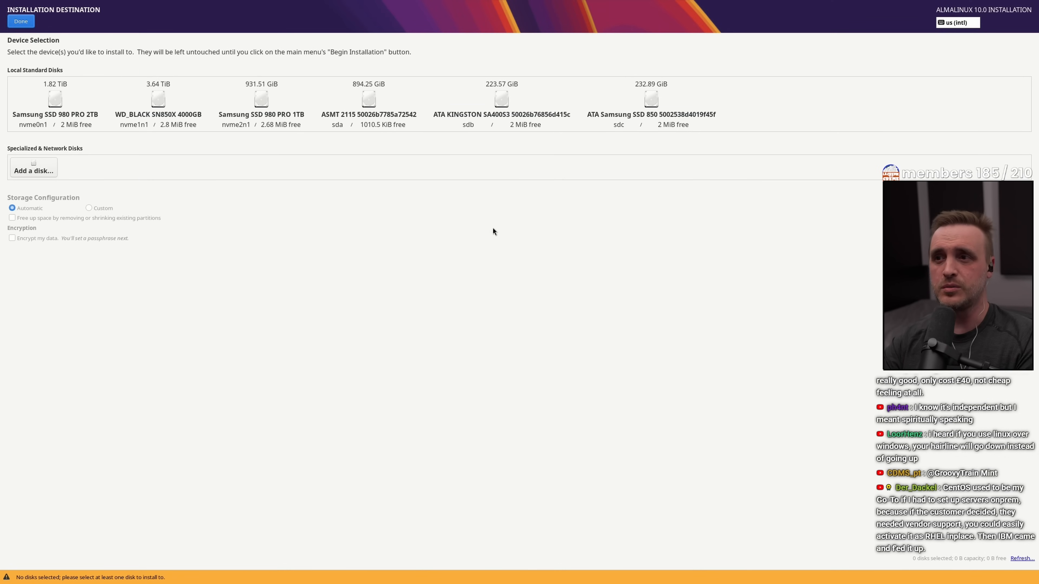
pyautogui.moveTo(501, 101)
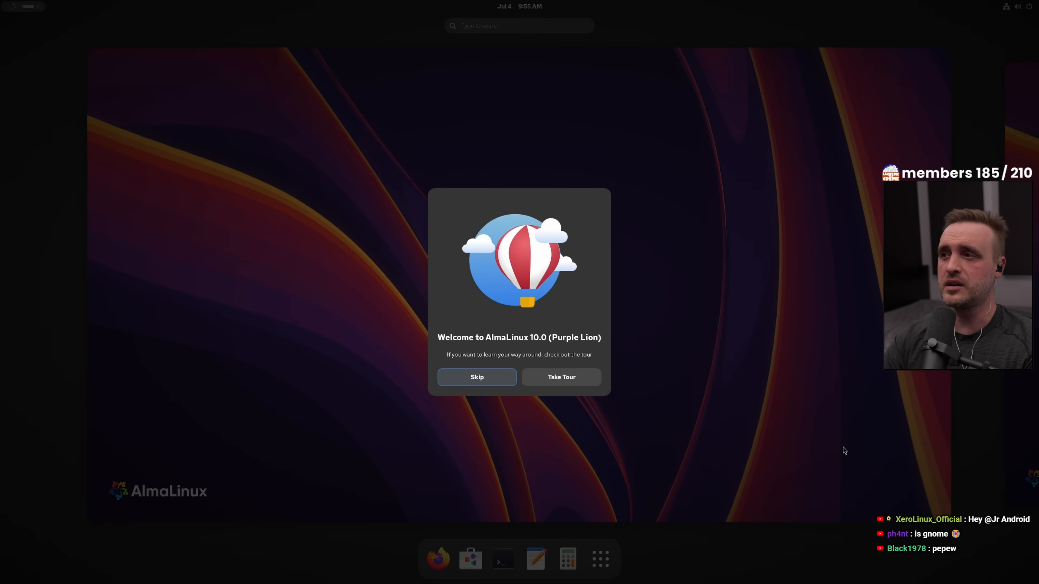
pyautogui.moveTo(504, 349)
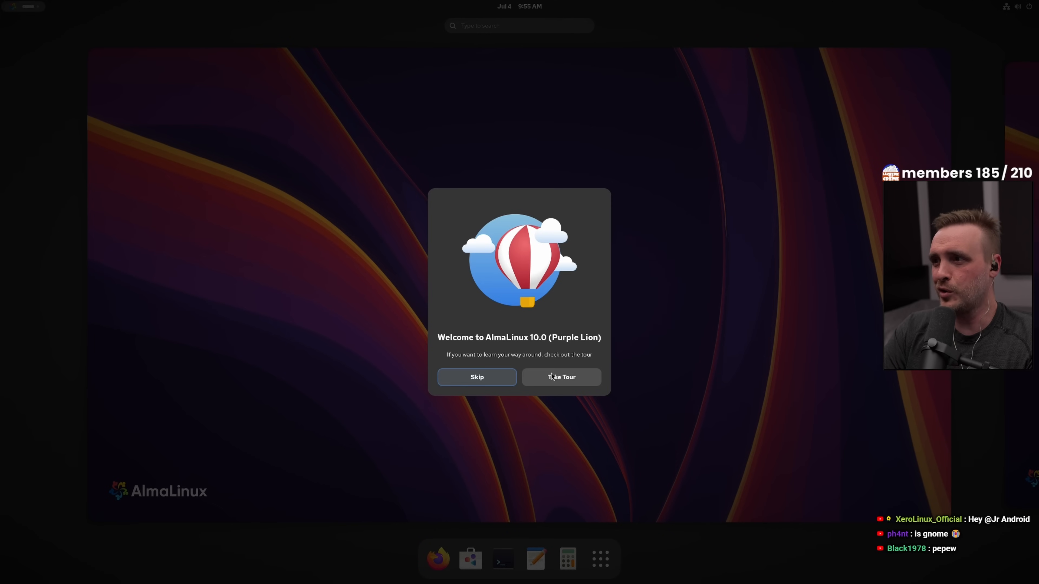
# Take the GNOME Tour and advance past its Let's Begin page
pyautogui.click(561, 378)
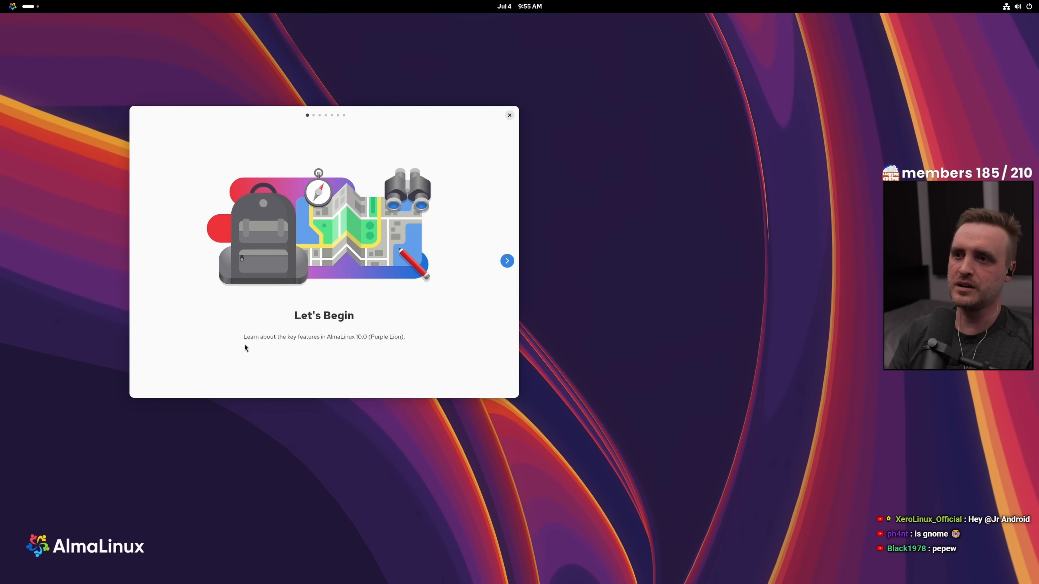
pyautogui.click(507, 261)
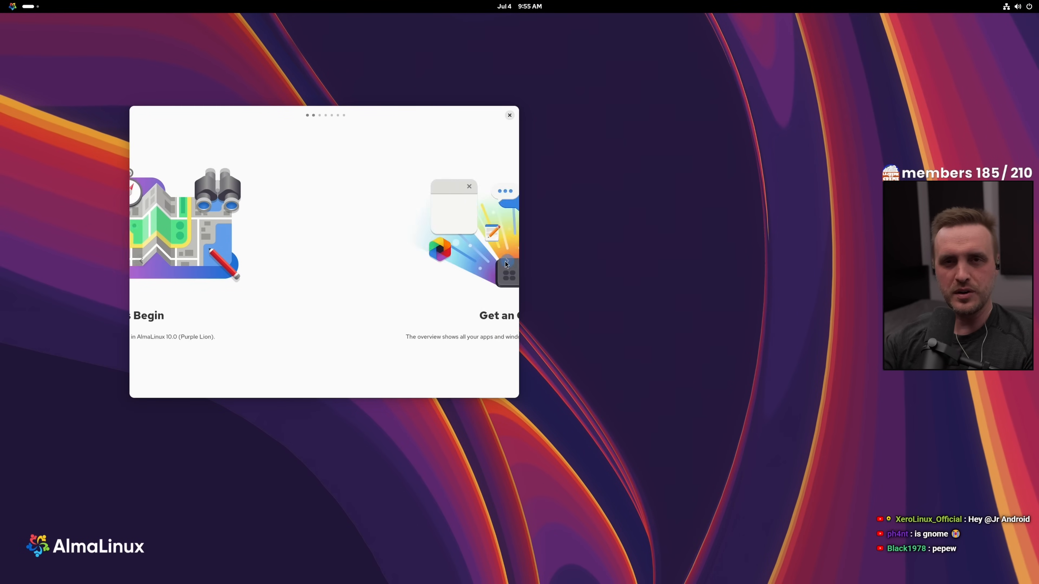
pyautogui.click(506, 260)
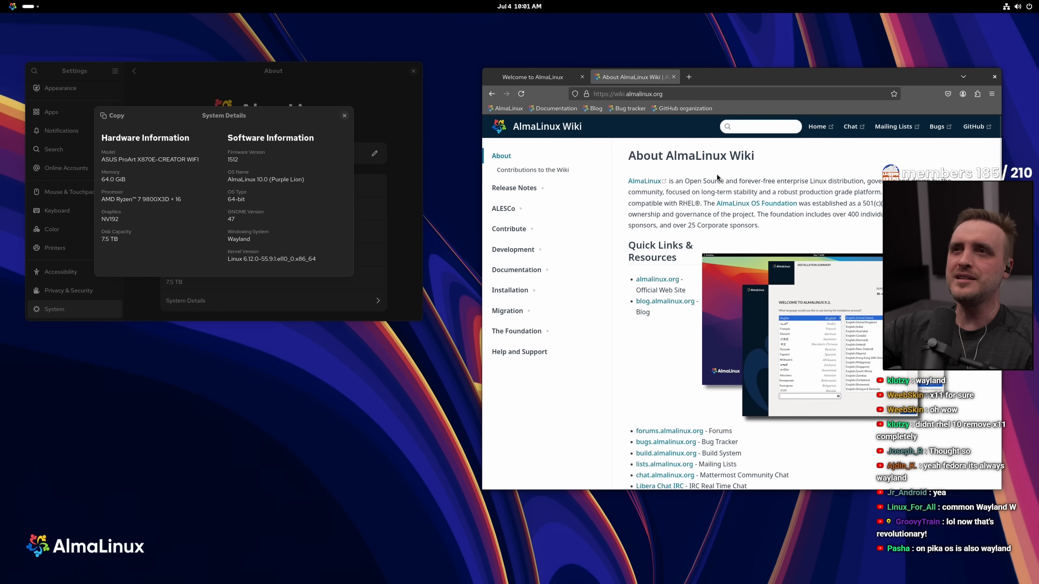
pyautogui.moveTo(770, 191)
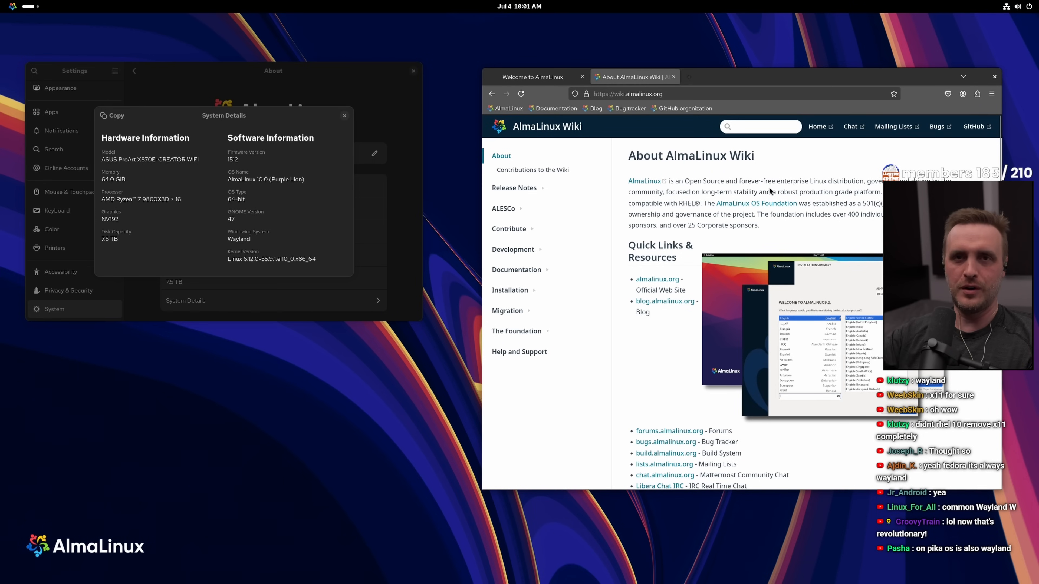
# Scroll the AlmaLinux Wiki About page and search the wiki for kde
pyautogui.scroll(-3)
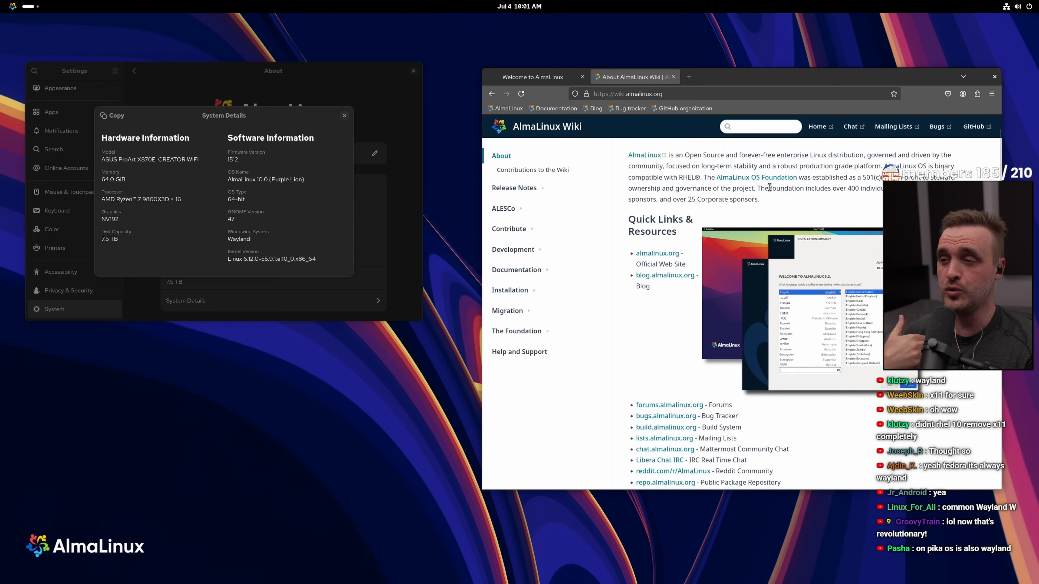
pyautogui.scroll(-3)
pyautogui.write('kde')
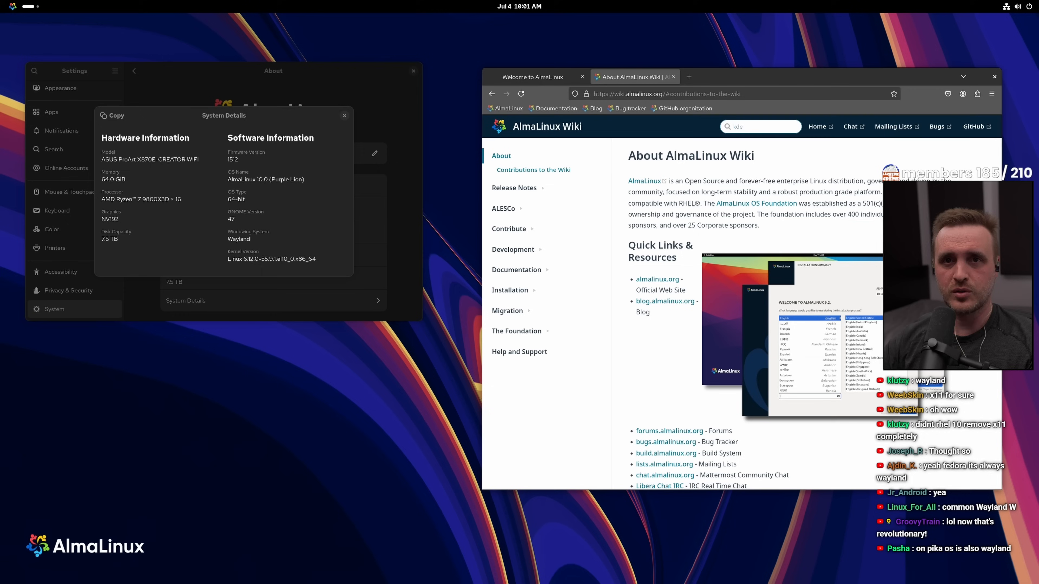
pyautogui.click(760, 127)
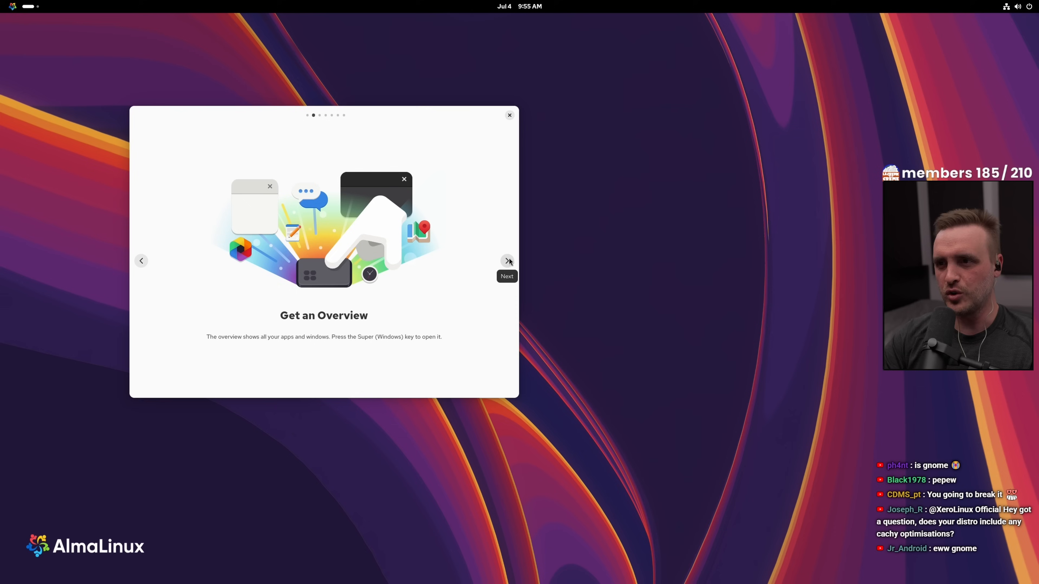
# Advance the tour through the Powerful Search and Workspaces pages, typing steam along the way
pyautogui.click(507, 260)
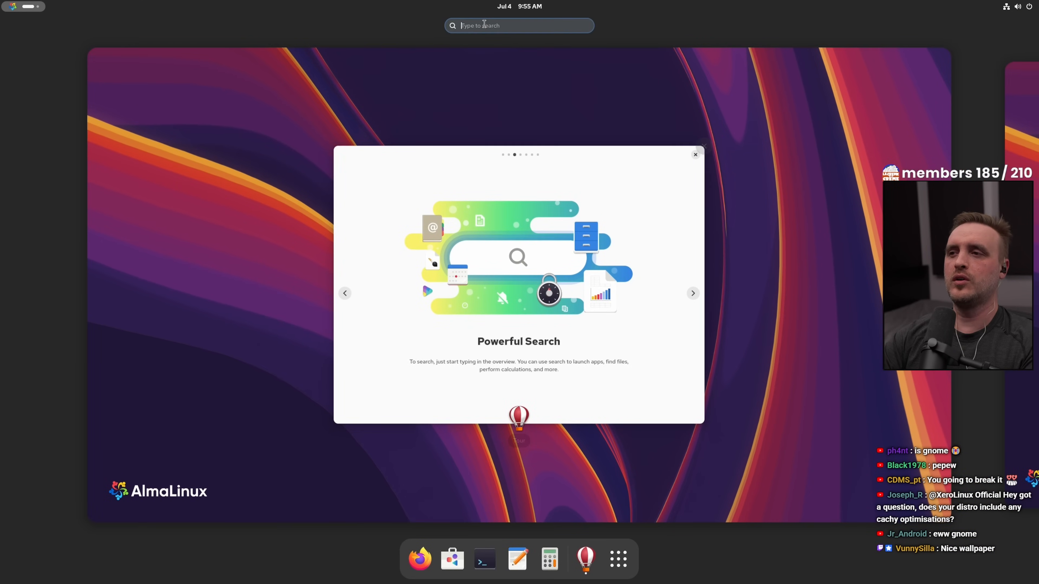
pyautogui.write('steam')
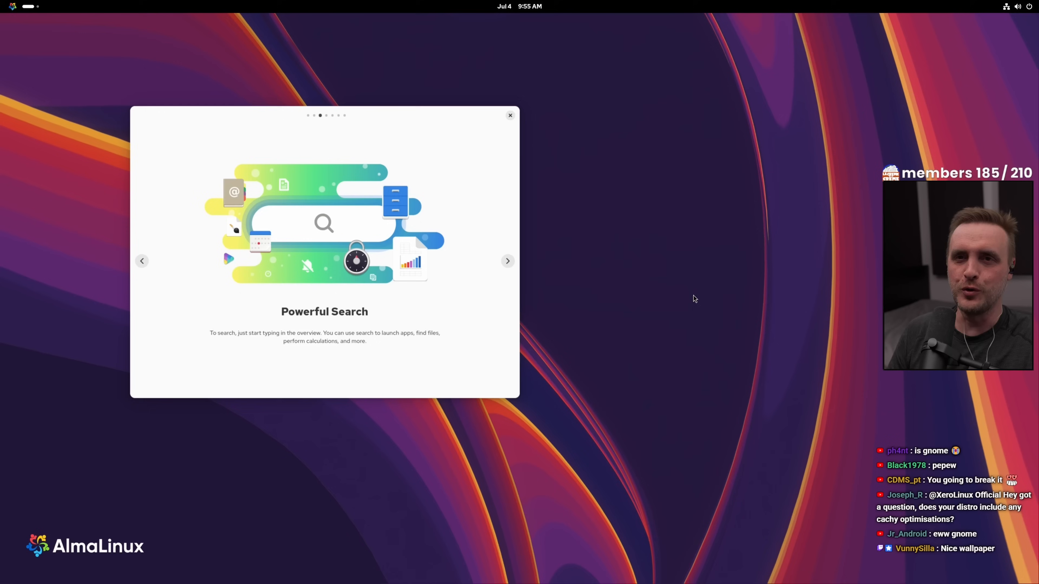
pyautogui.click(508, 261)
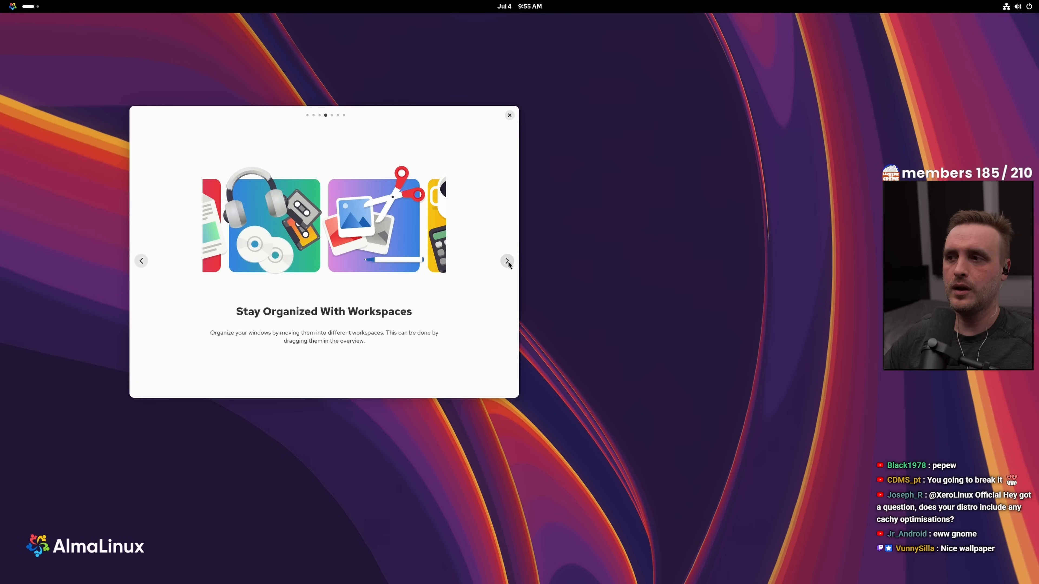
pyautogui.moveTo(507, 260)
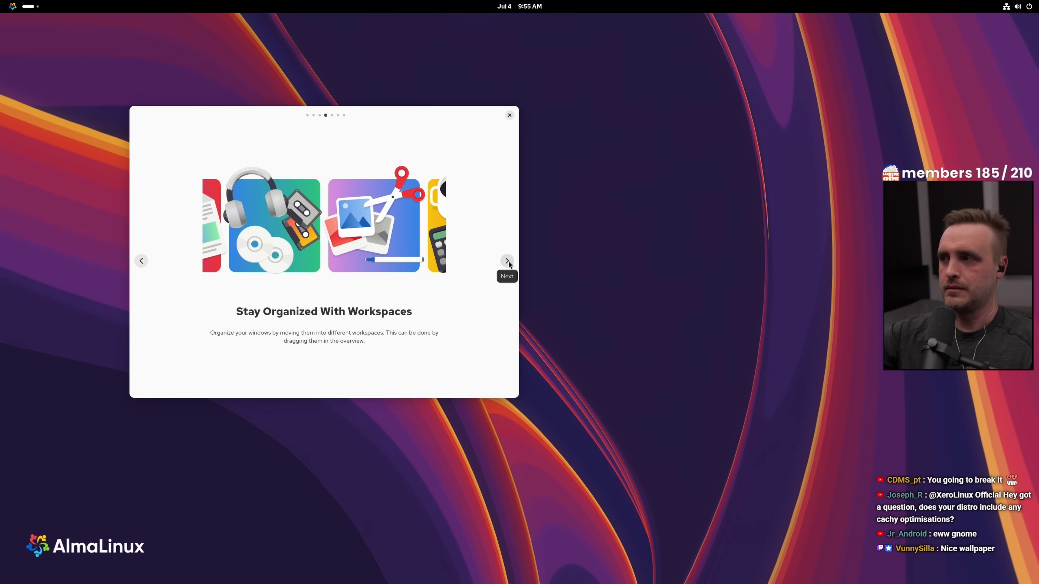
pyautogui.click(507, 260)
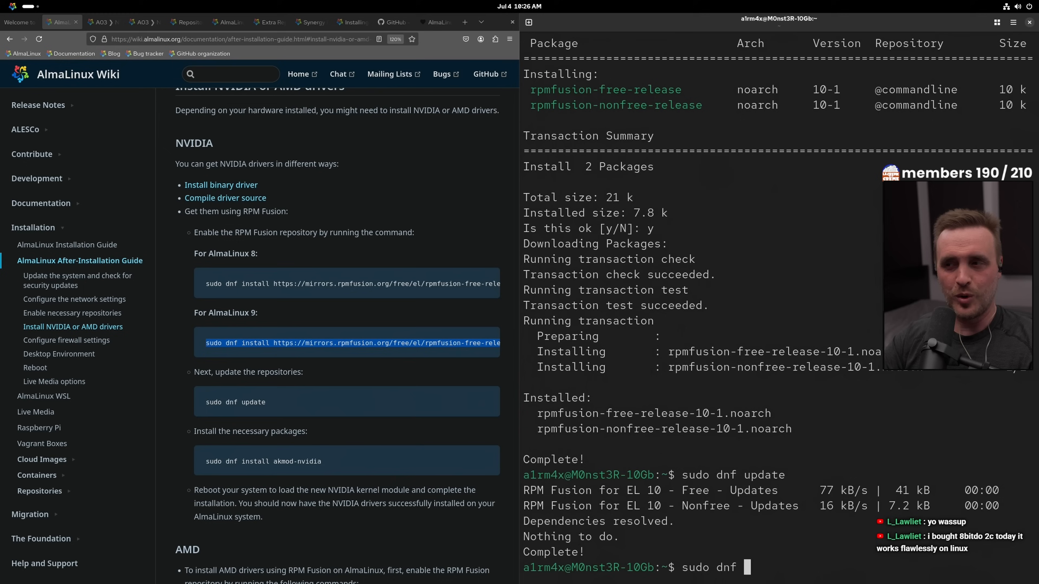
# Enter the sudo dnf install akmod-nvidia command after the RPM Fusion install and update
pyautogui.write('install a')
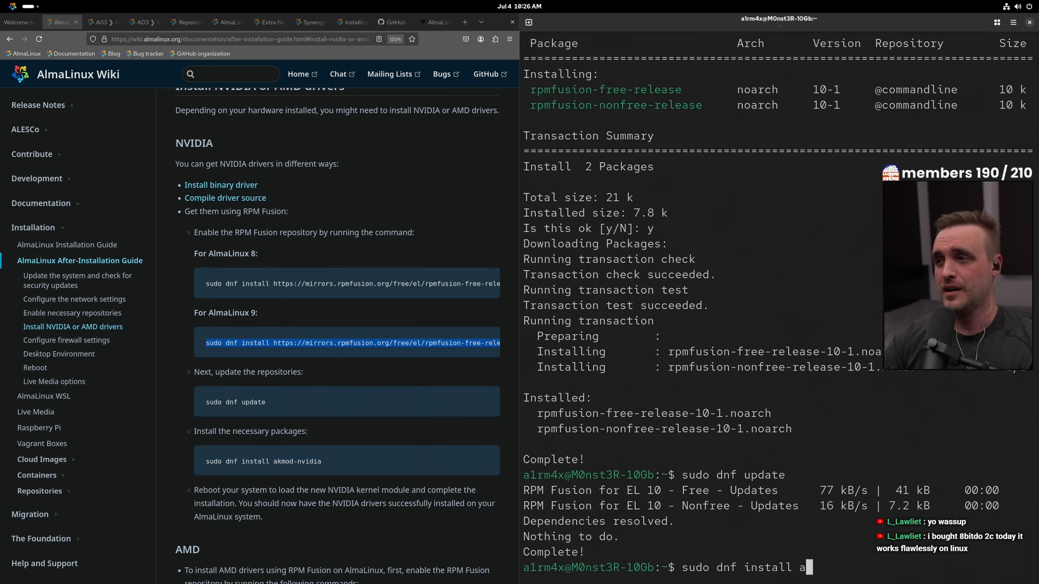
pyautogui.write('kmod')
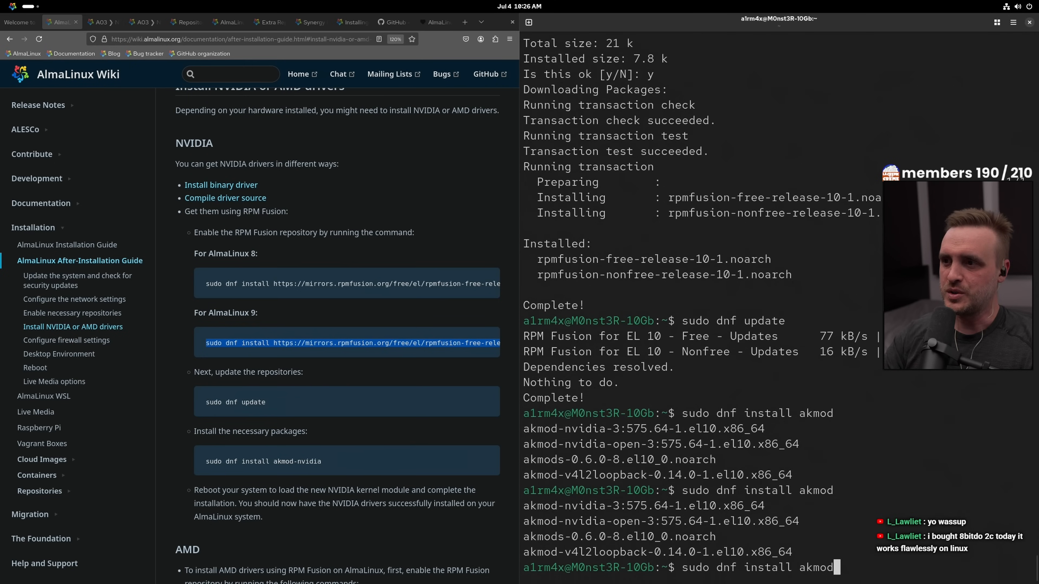
pyautogui.write('-n')
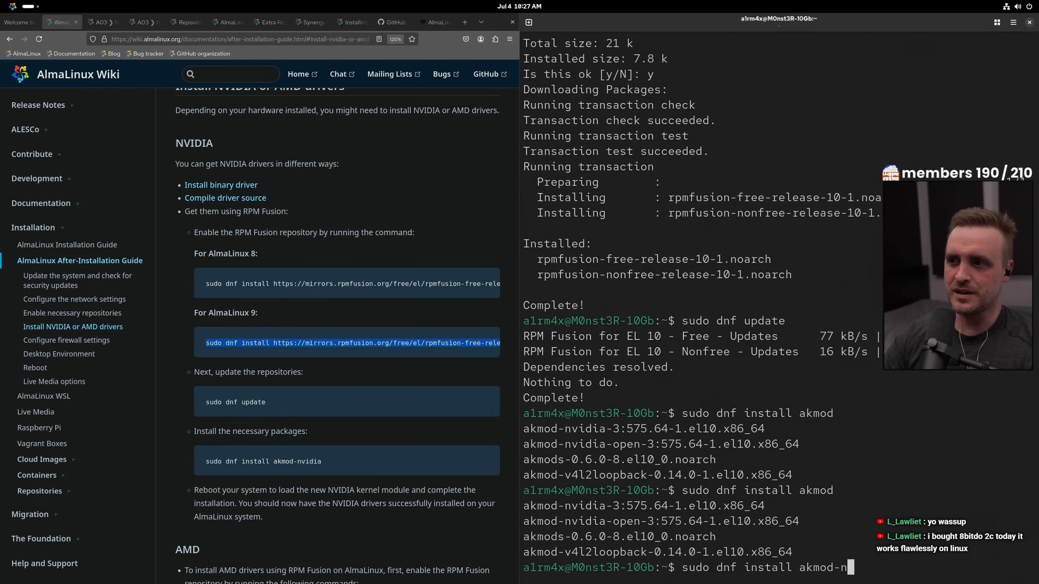
pyautogui.write('vidia-')
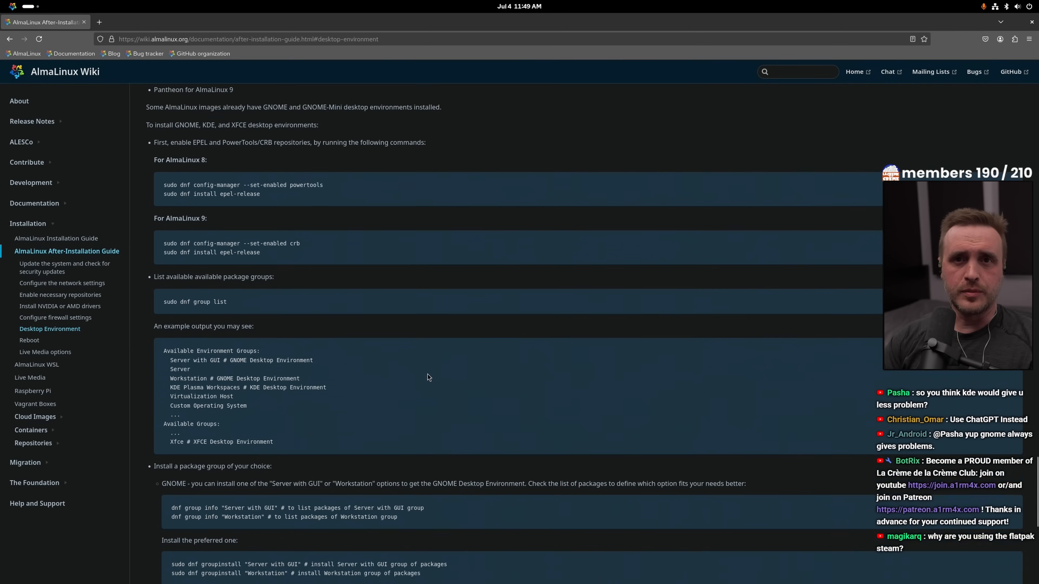
# Confirm with y the KDE Plasma Workspaces groupinstall of 506 packages
pyautogui.scroll(-3)
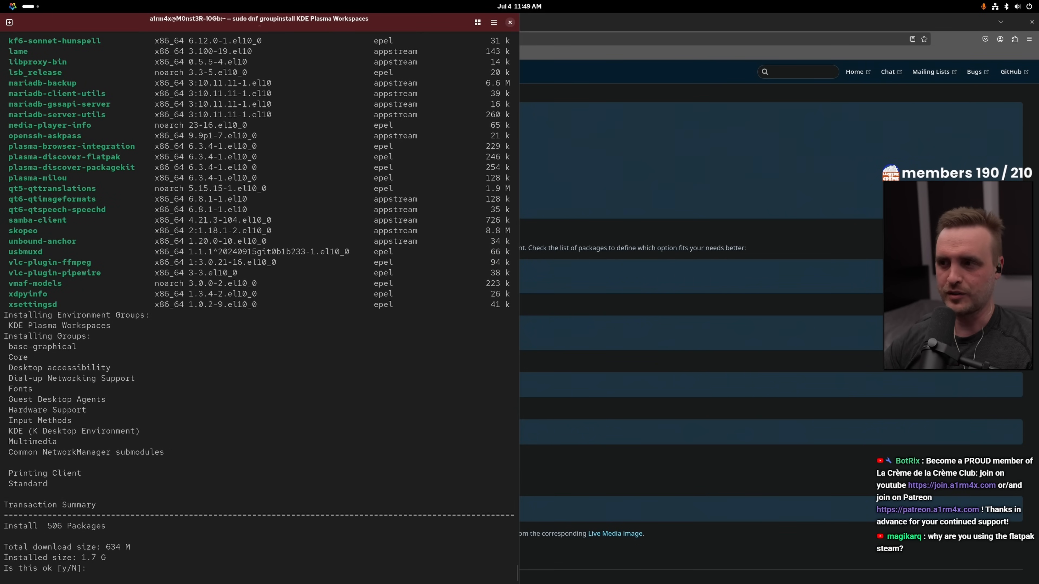
pyautogui.write('y')
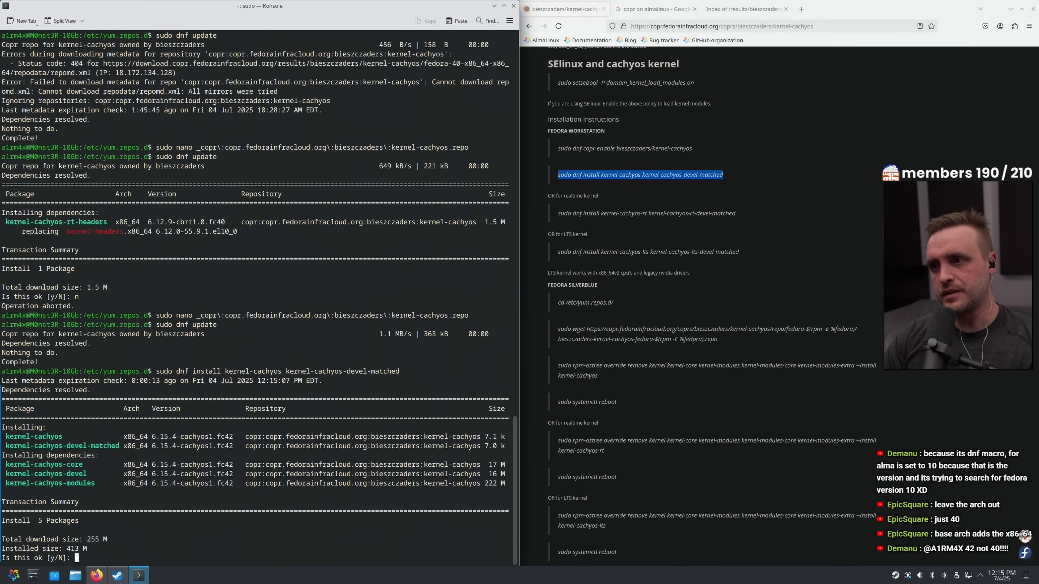
# Confirm the kernel-cachyos dnf transaction and accept the Copr GPG key
pyautogui.write('y')
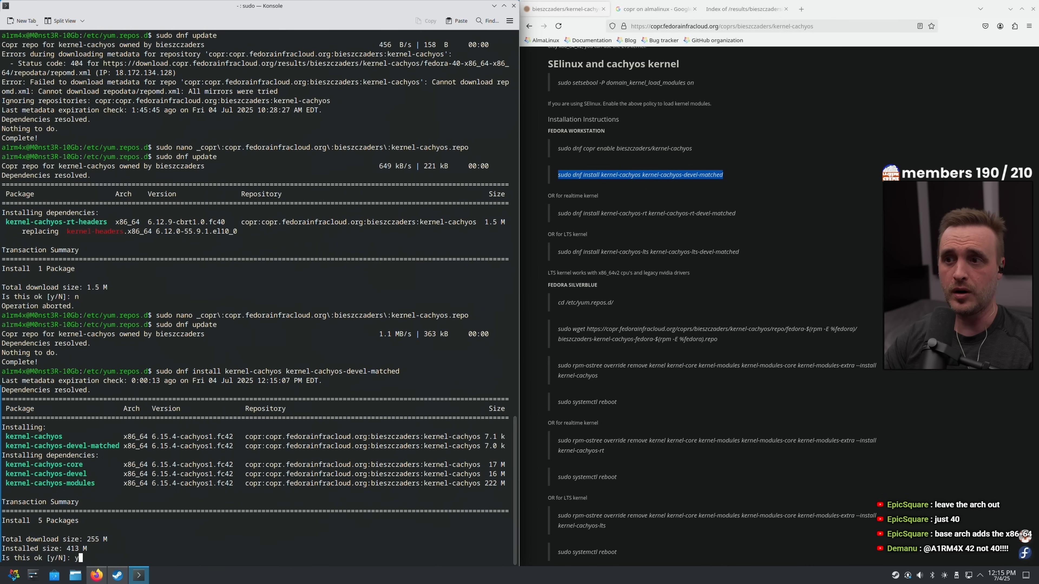
pyautogui.write('y')
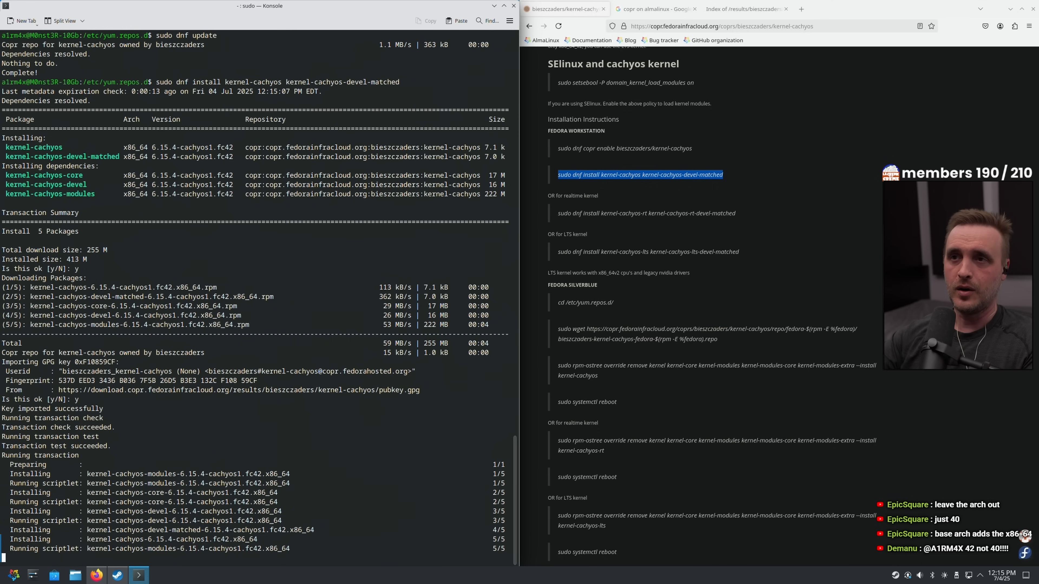
pyautogui.scroll(-3)
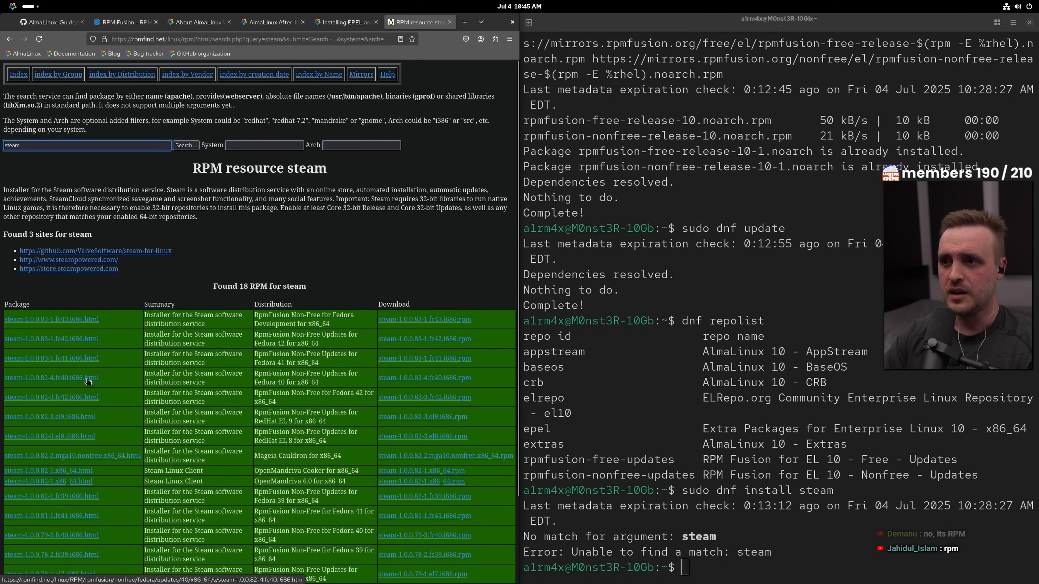
# Run dnf install on steam-1.0.0.82-3.el9.i686.rpm and hit the missing 32-bit dependency errors
pyautogui.scroll(-3)
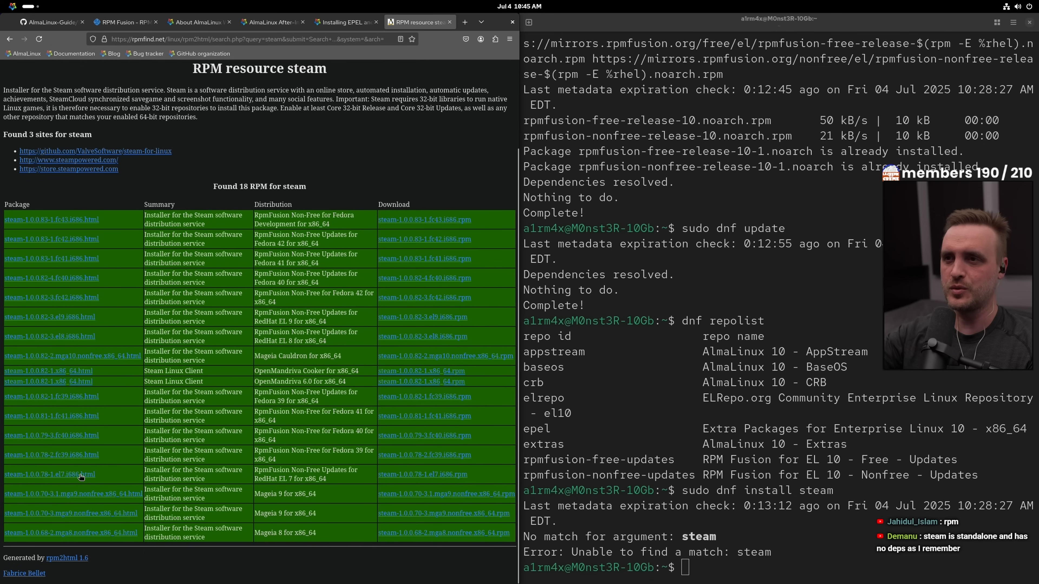
pyautogui.moveTo(100, 475)
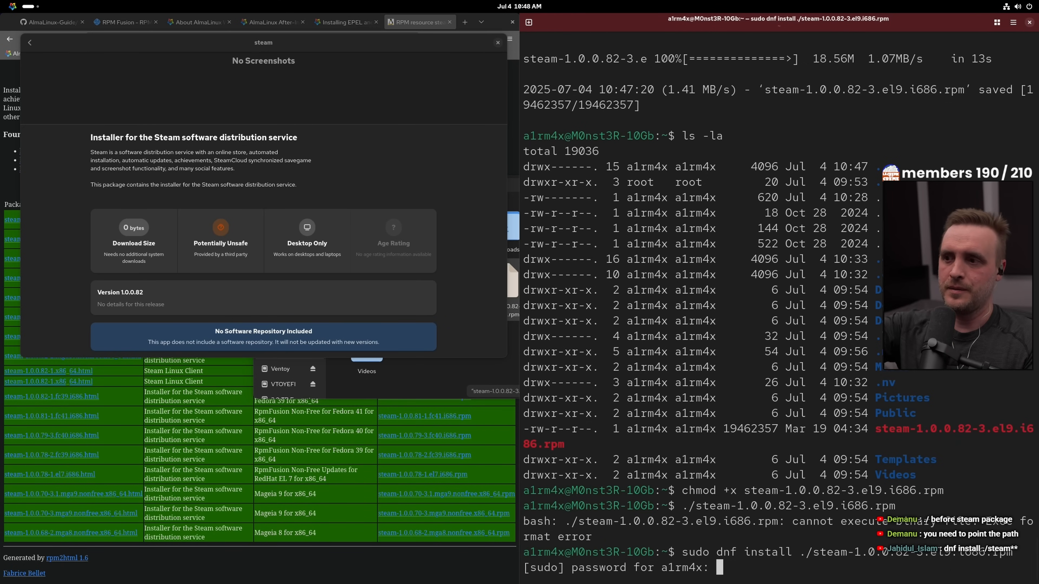
pyautogui.press('Return')
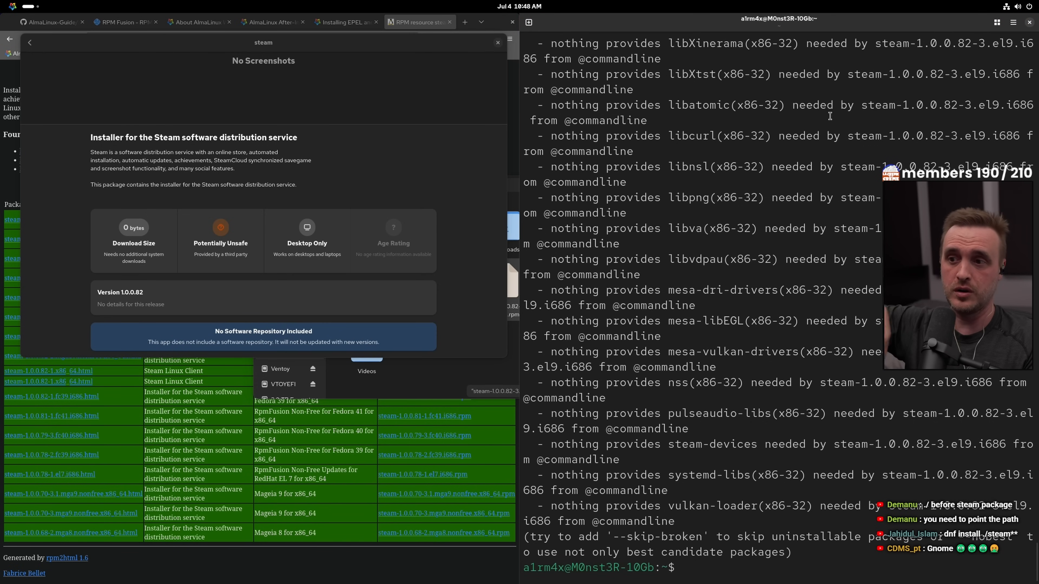
pyautogui.click(498, 43)
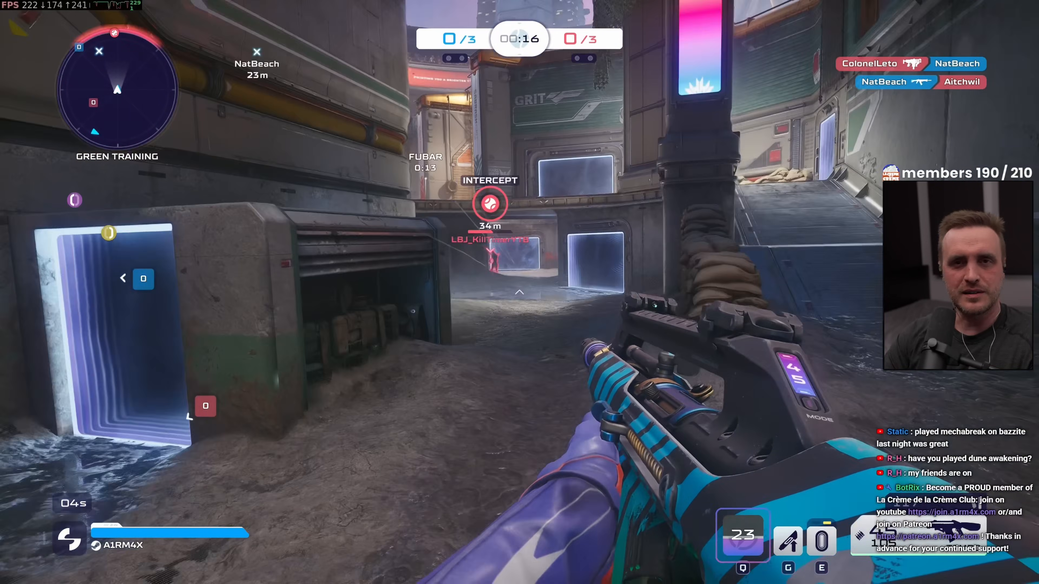
# Aim and fire at an opponent during the Splitgate training match
pyautogui.click(519, 278)
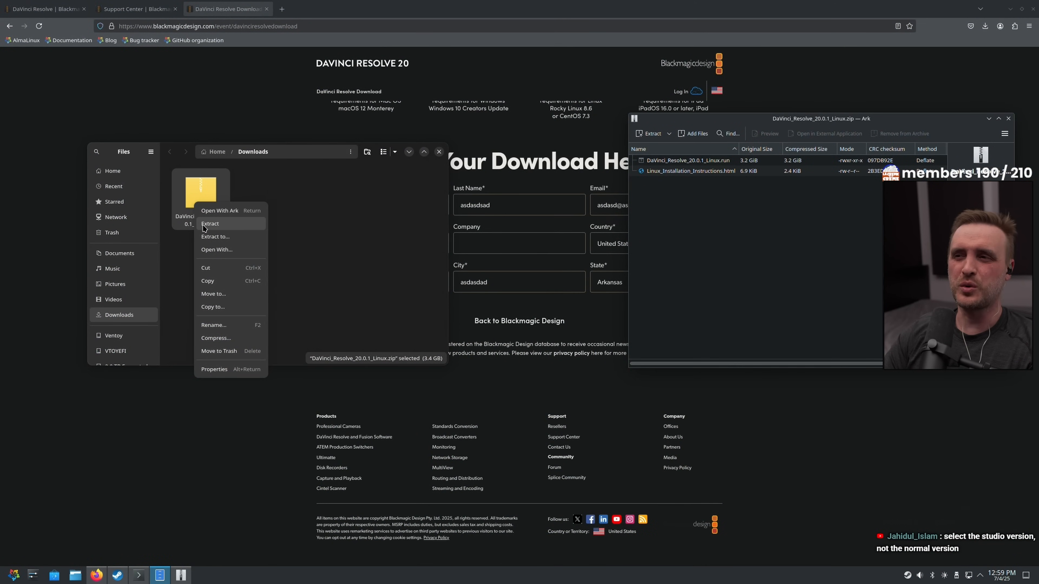
# Extract the DaVinci Resolve zip and read through Linux_Installation_Instructions.html
pyautogui.click(210, 224)
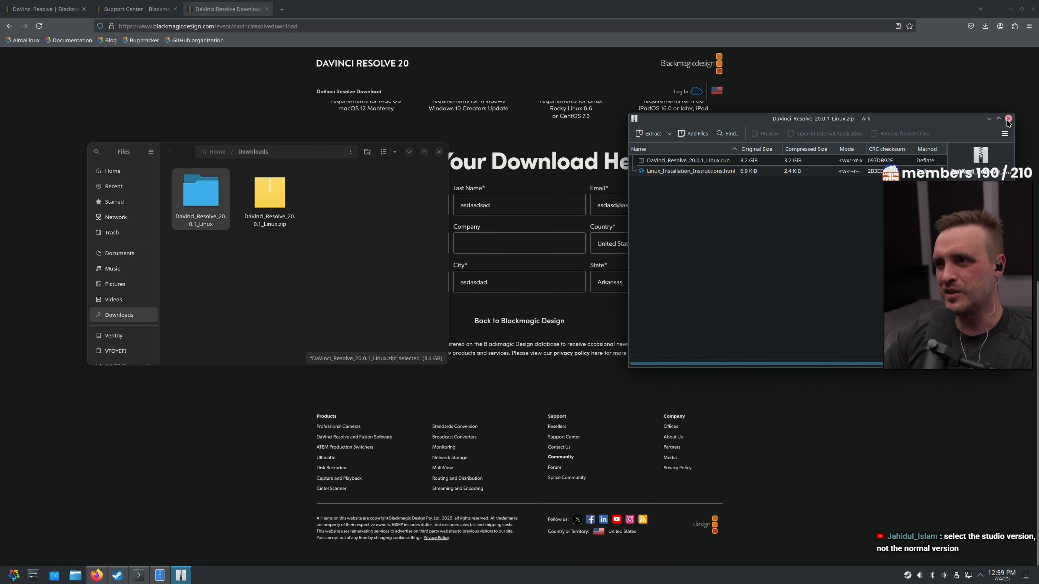
pyautogui.click(1007, 118)
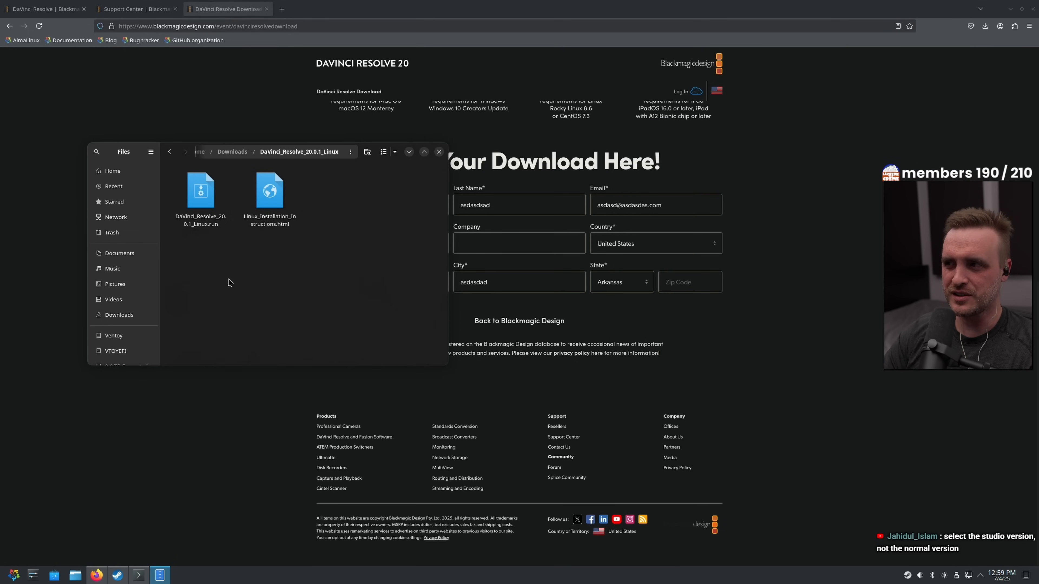
pyautogui.doubleClick(269, 192)
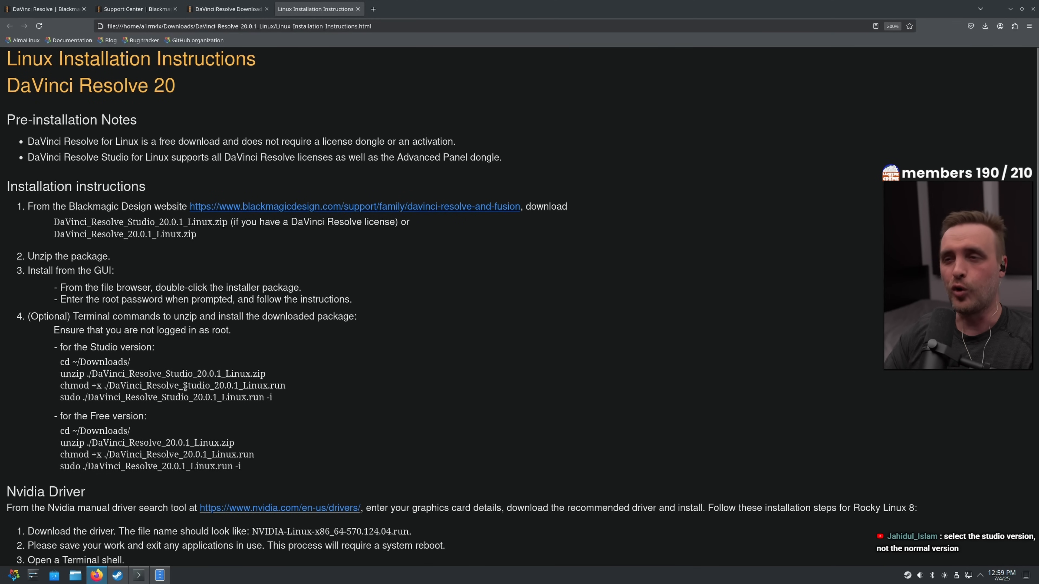
pyautogui.scroll(-3)
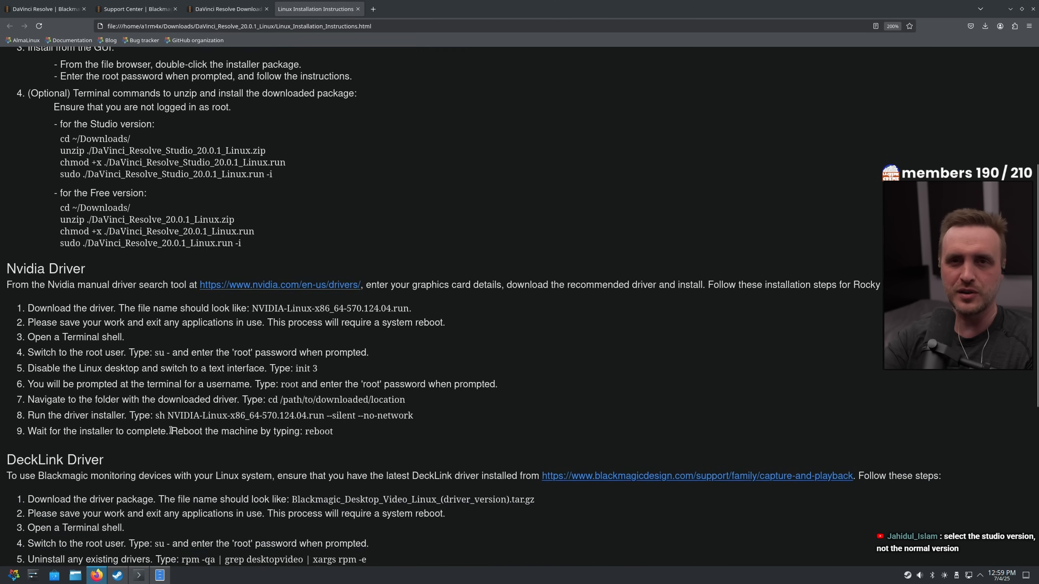
pyautogui.scroll(-3)
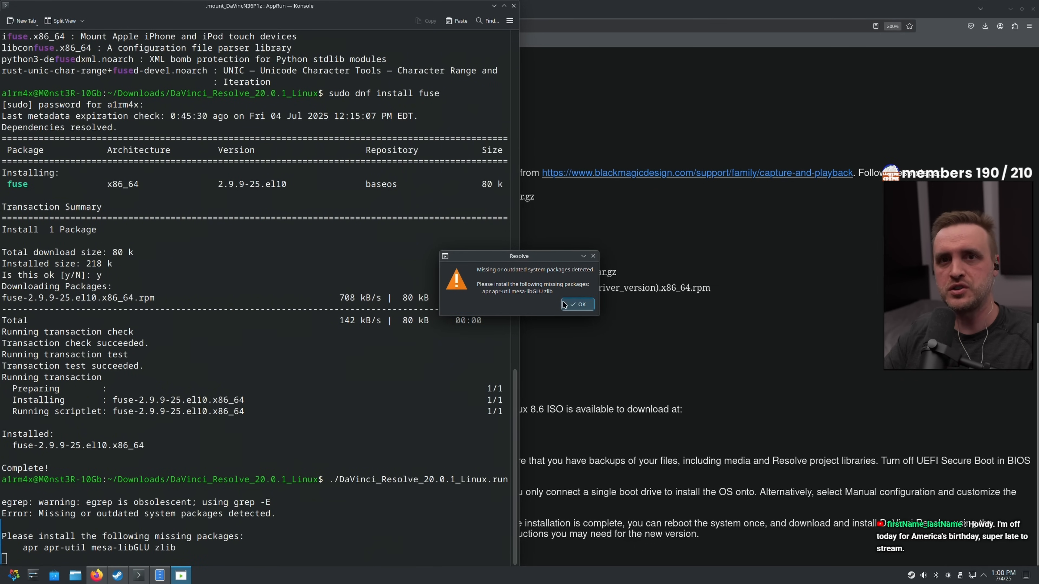
# Copy the missing package names, dismiss the warning and install apr, apr-util, mesa-libGLU and zlib
pyautogui.doubleClick(519, 292)
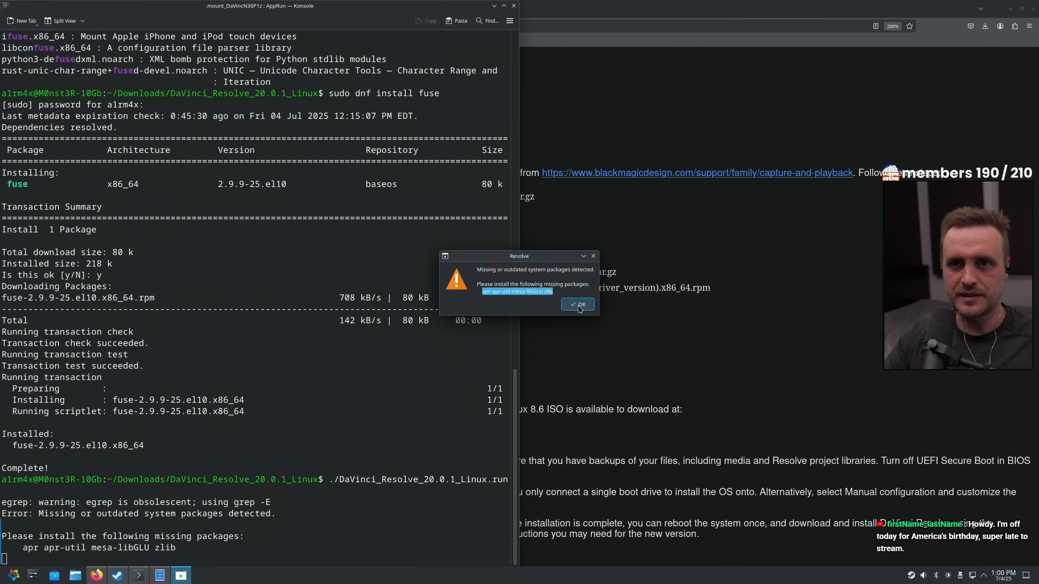
pyautogui.click(576, 304)
pyautogui.write('sudo dnf install apr apr-util mesa-libGLU zlib')
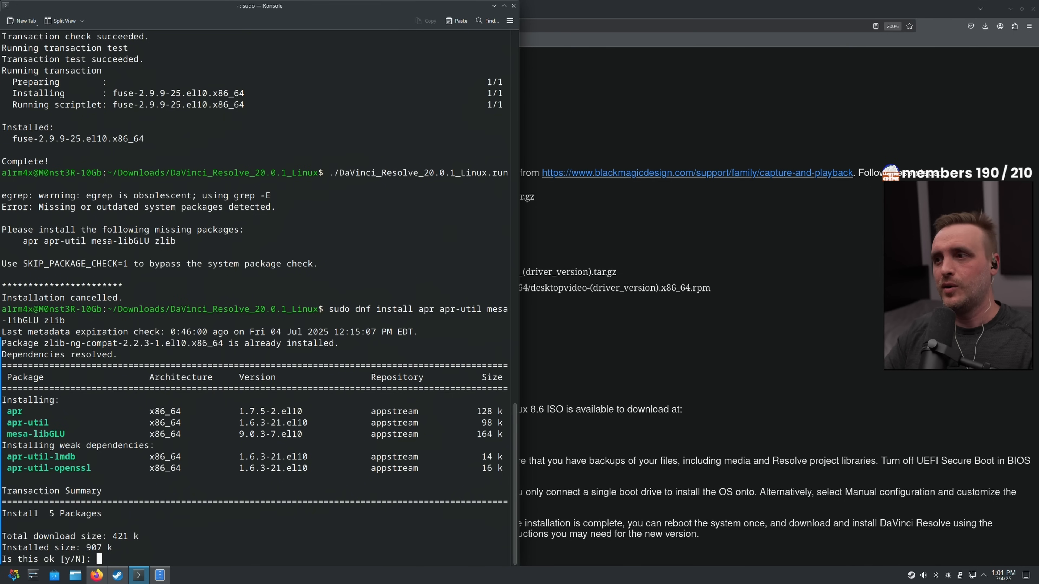
pyautogui.write('y')
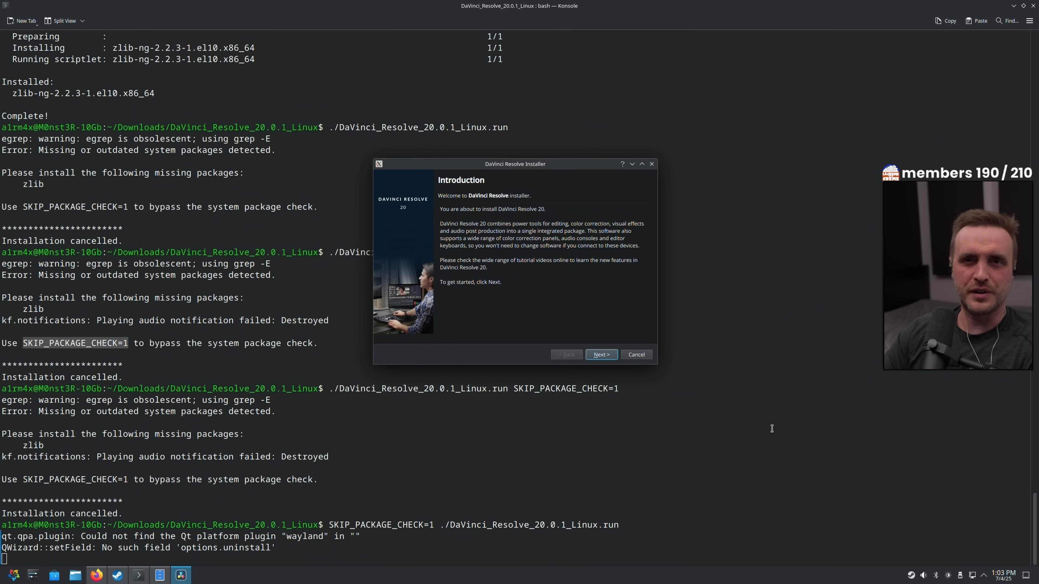
# Advance through Introduction and Read Me, accept the license and authorize with the root password
pyautogui.click(600, 354)
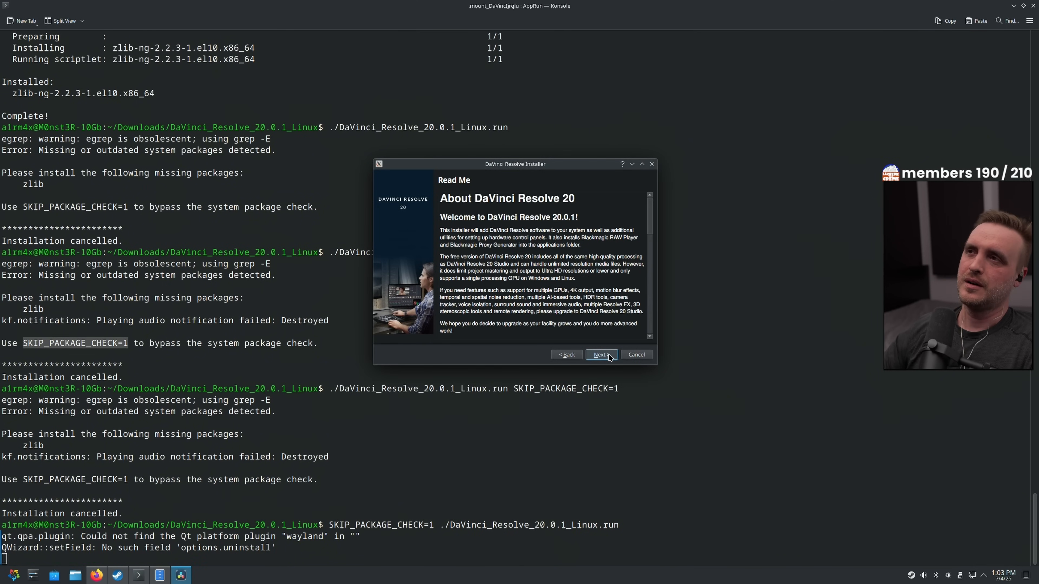
pyautogui.click(600, 354)
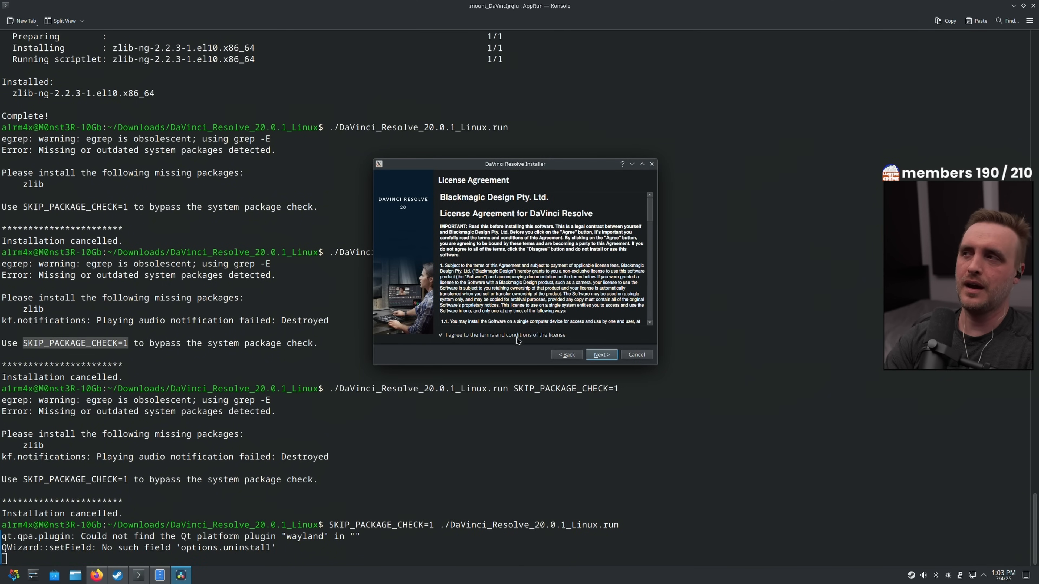
pyautogui.click(600, 354)
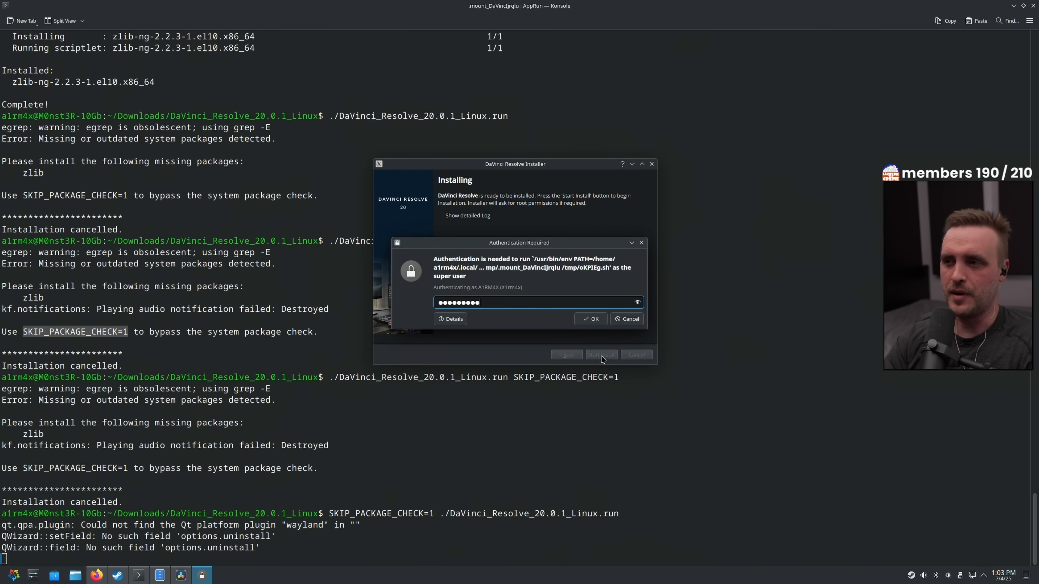
pyautogui.click(590, 319)
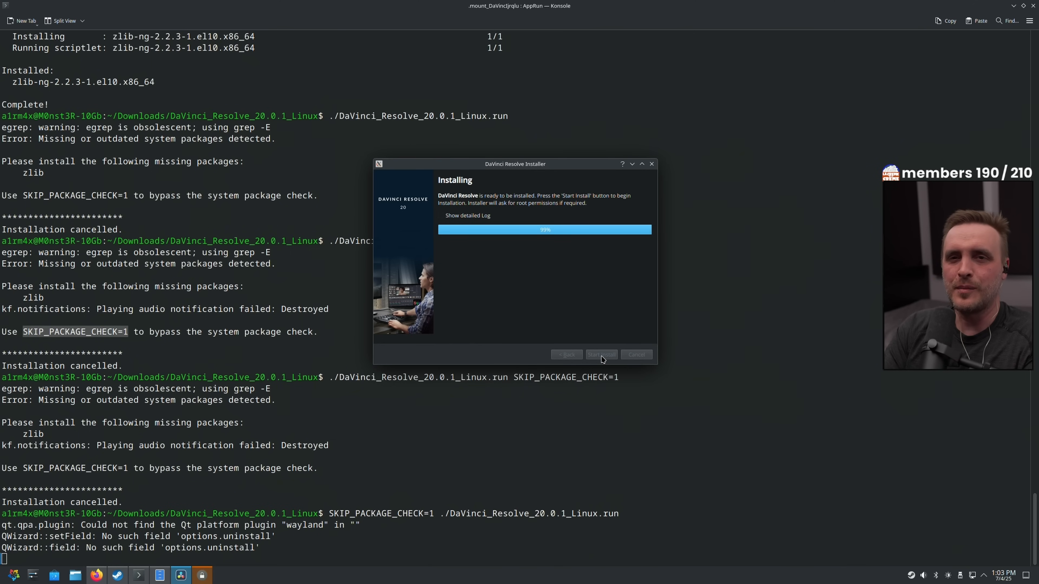
# Start the install and authorize the final step with the root password
pyautogui.click(600, 355)
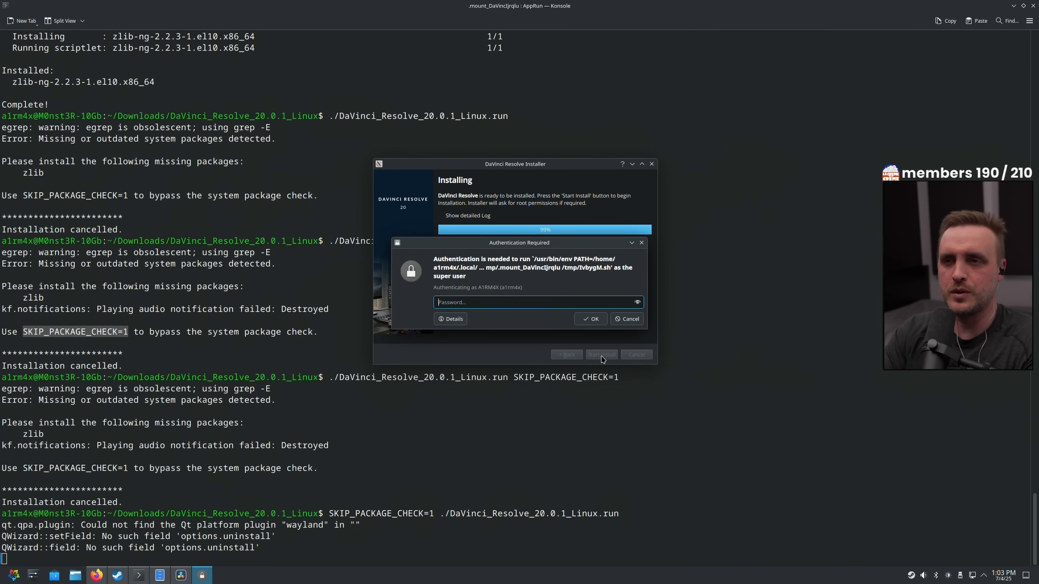
pyautogui.write('••')
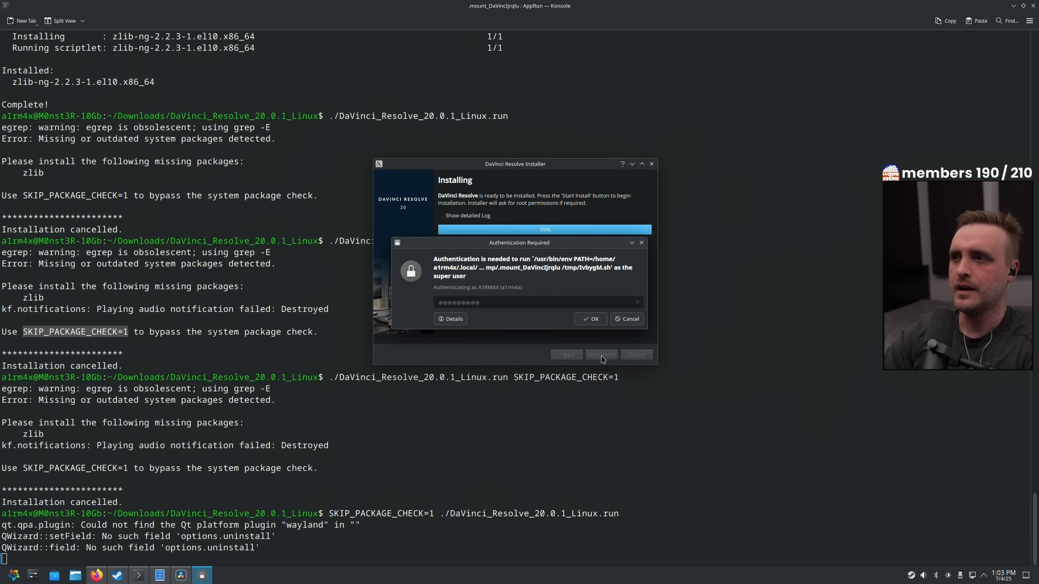
pyautogui.click(589, 319)
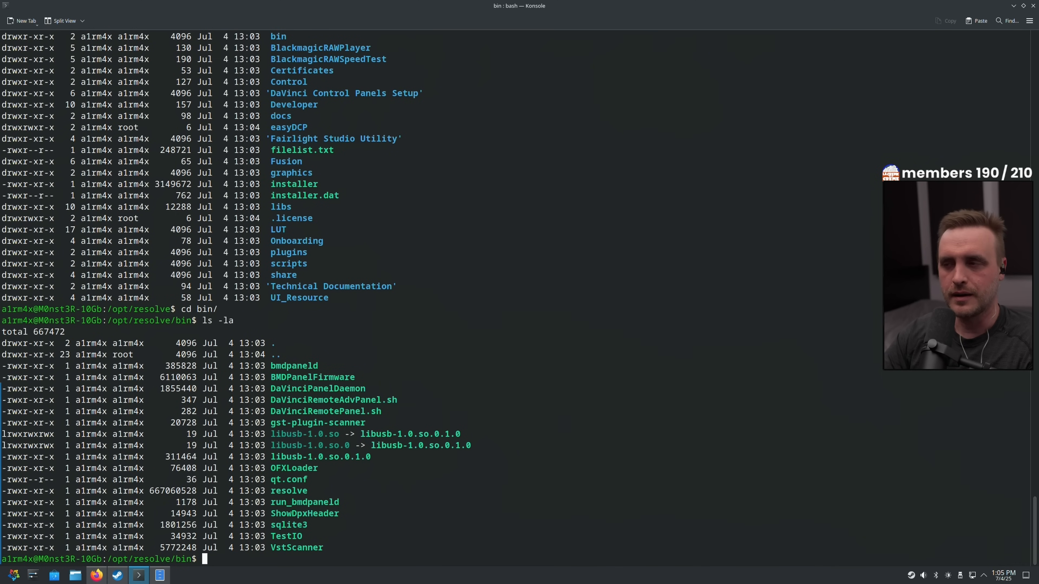
# Launch ./resolve from /opt/resolve/bin
pyautogui.write('./')
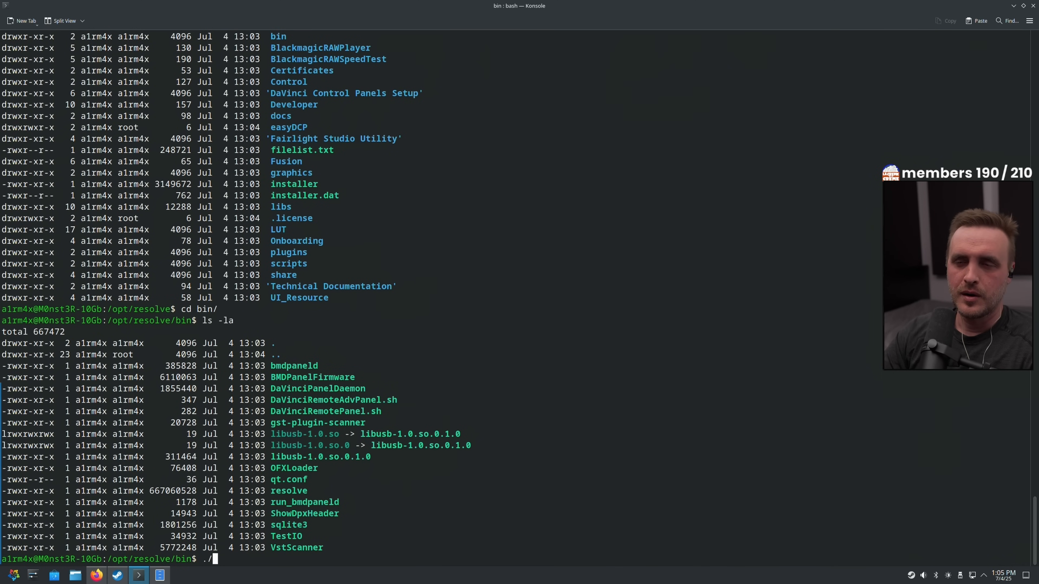
pyautogui.press('Return')
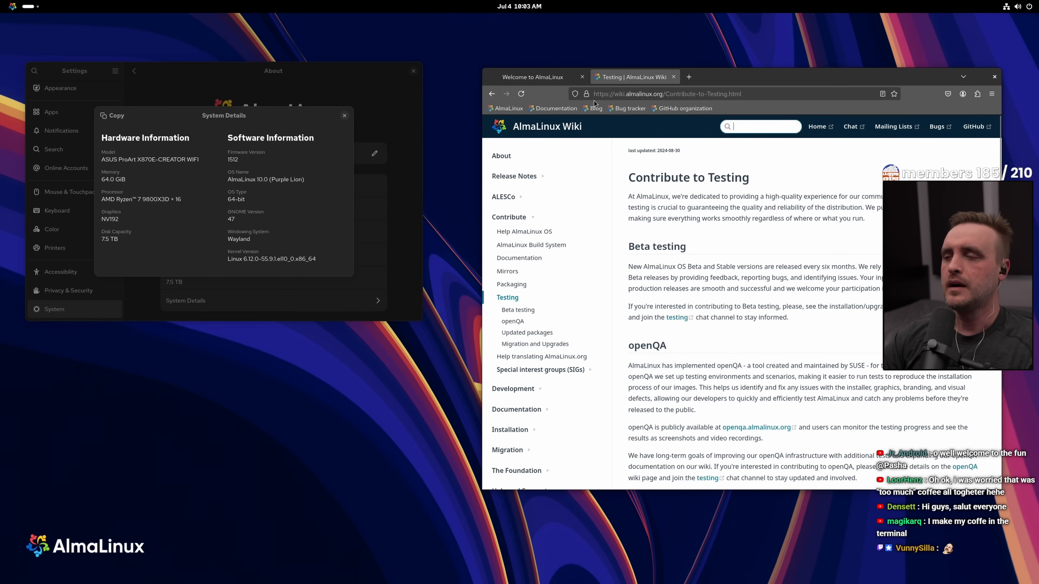
# Navigate the wiki from About to Contribute to Packaging's Community Repositories and close System Details
pyautogui.click(492, 93)
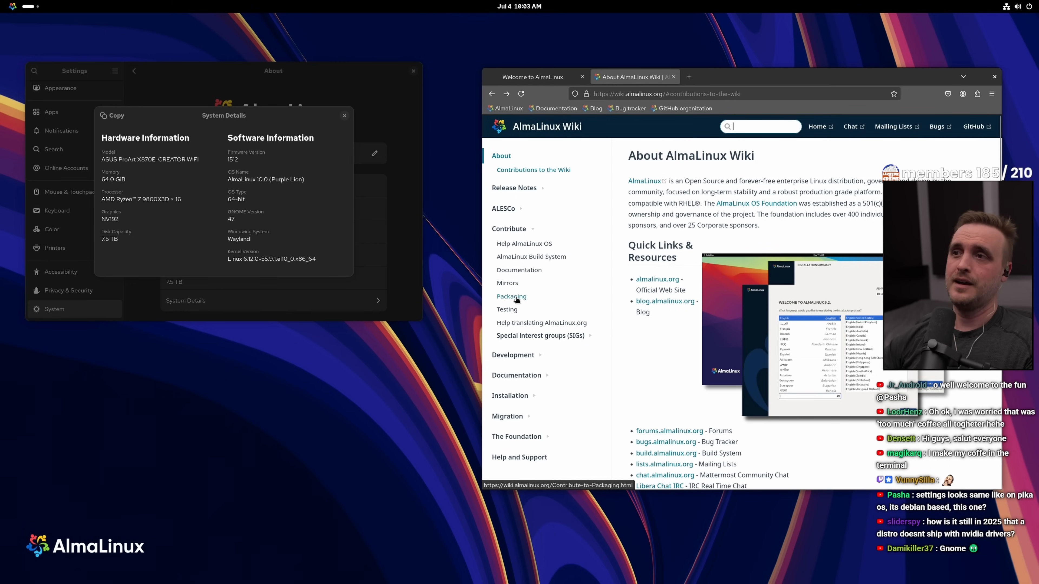
pyautogui.click(510, 296)
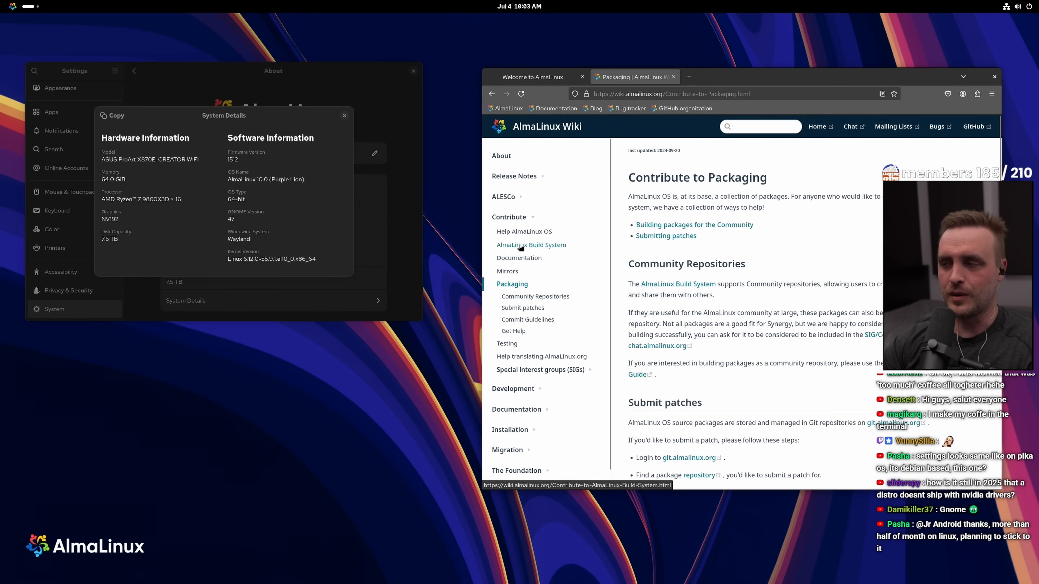
pyautogui.click(535, 296)
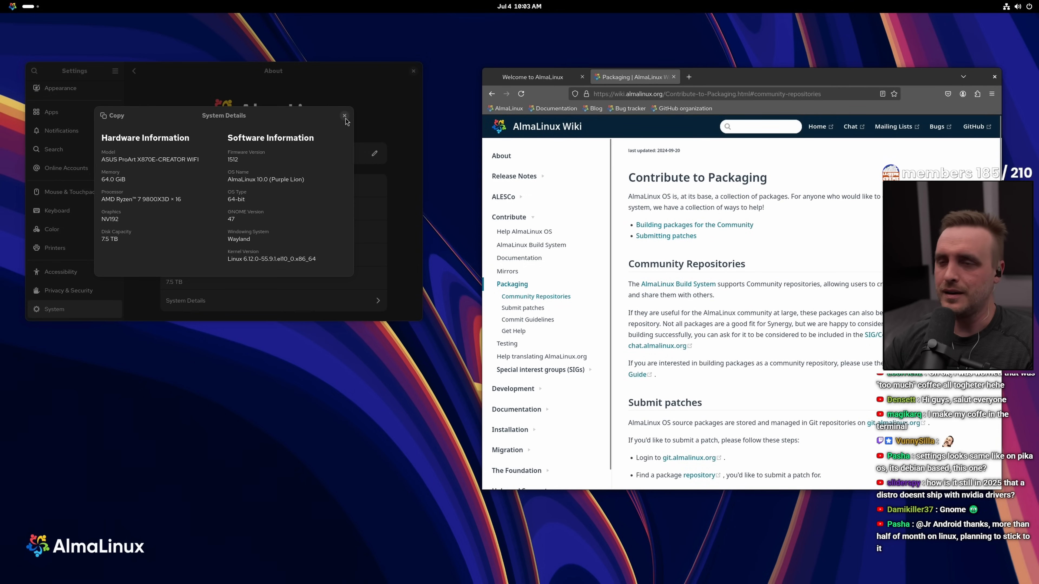
pyautogui.click(344, 116)
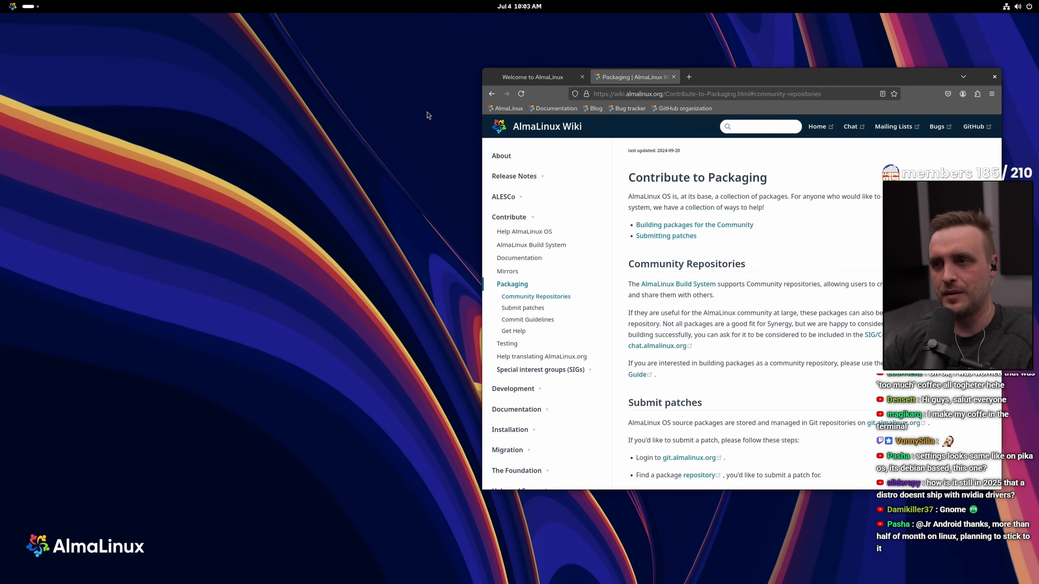